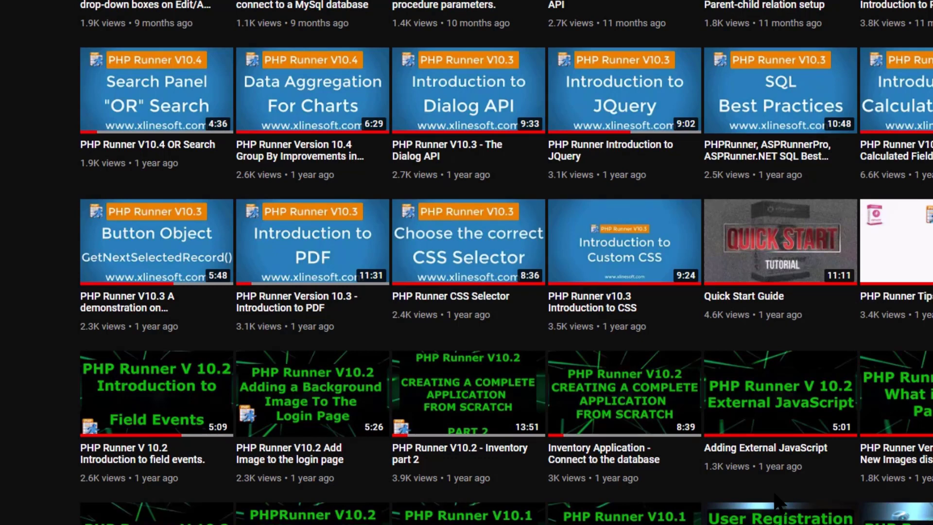
- Open the manual's SweetAlert popups page, follow its documentation link, and scroll through Configuration
{"action": "left_click", "coordinate": [18, 13]}
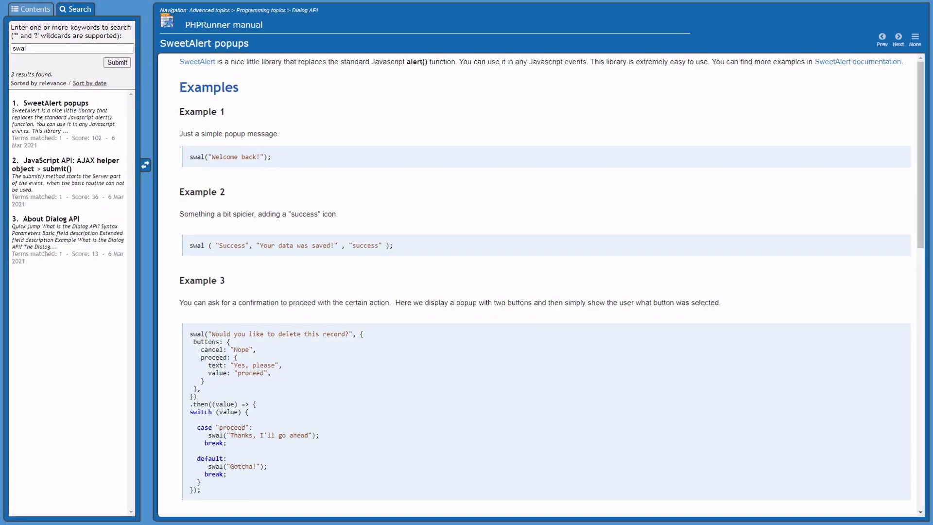
{"action": "left_click", "coordinate": [145, 165]}
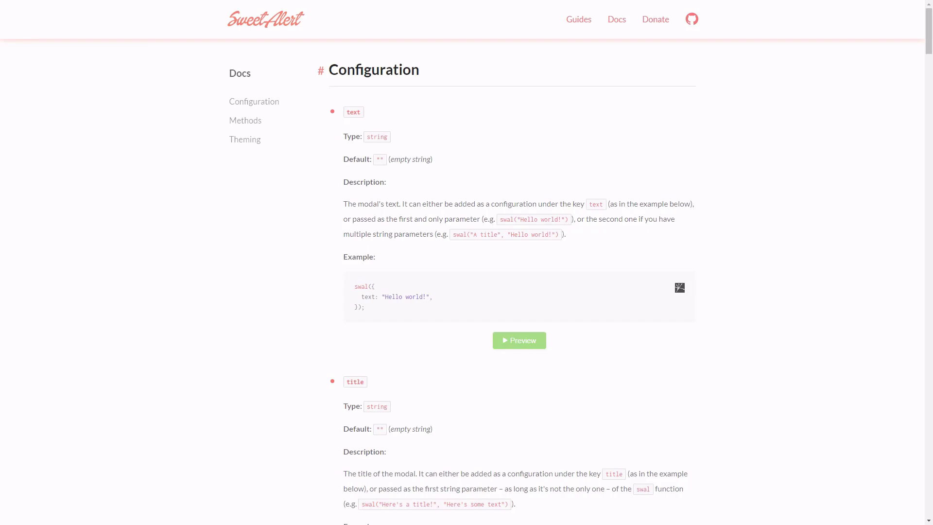
{"action": "mouse_move", "coordinate": [241, 330]}
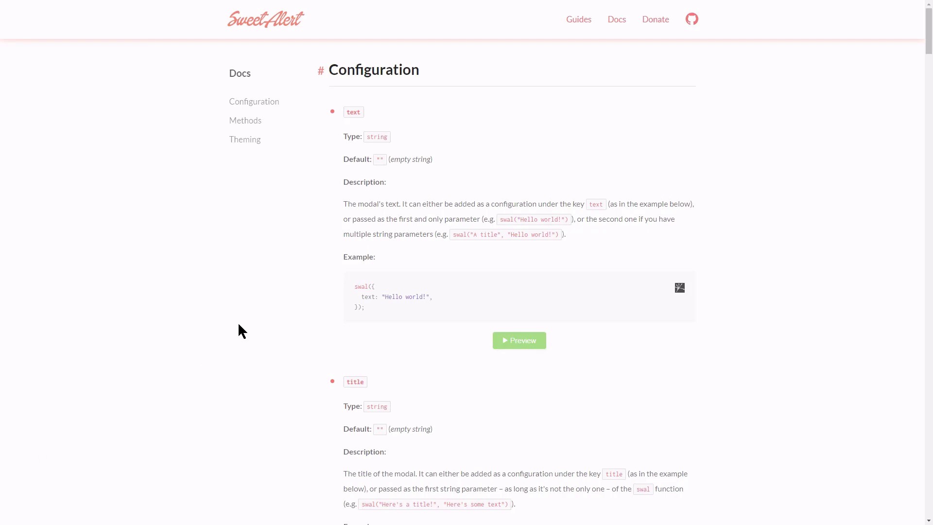
{"action": "scroll", "scroll_direction": "down", "scroll_amount": 3}
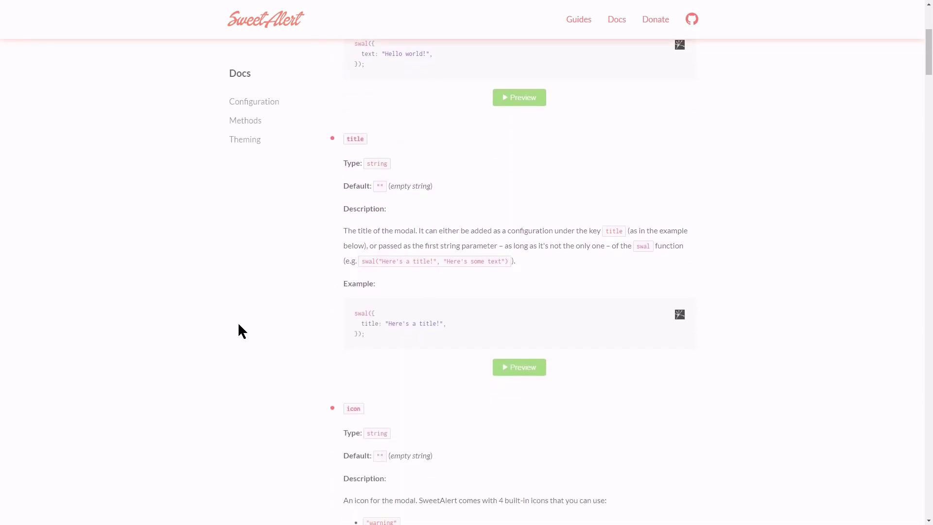
{"action": "scroll", "scroll_direction": "down", "scroll_amount": 3}
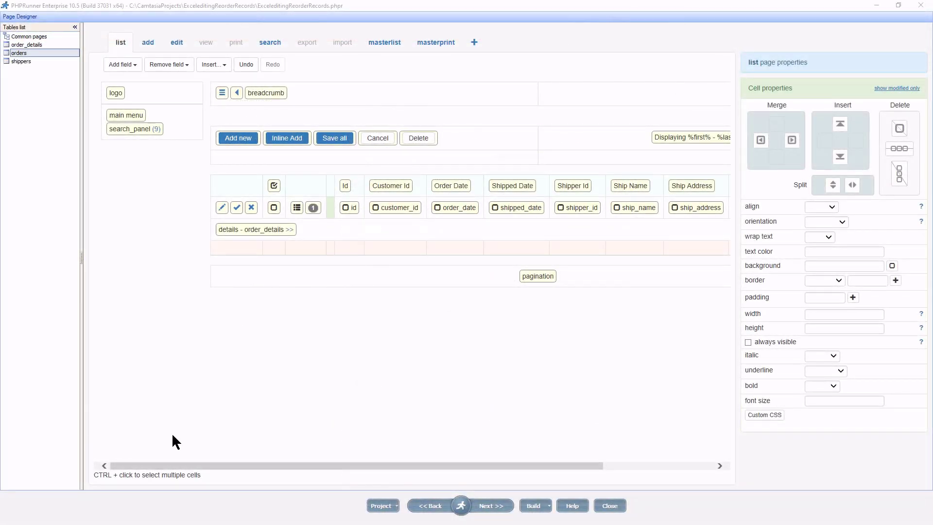
{"action": "mouse_move", "coordinate": [219, 85]}
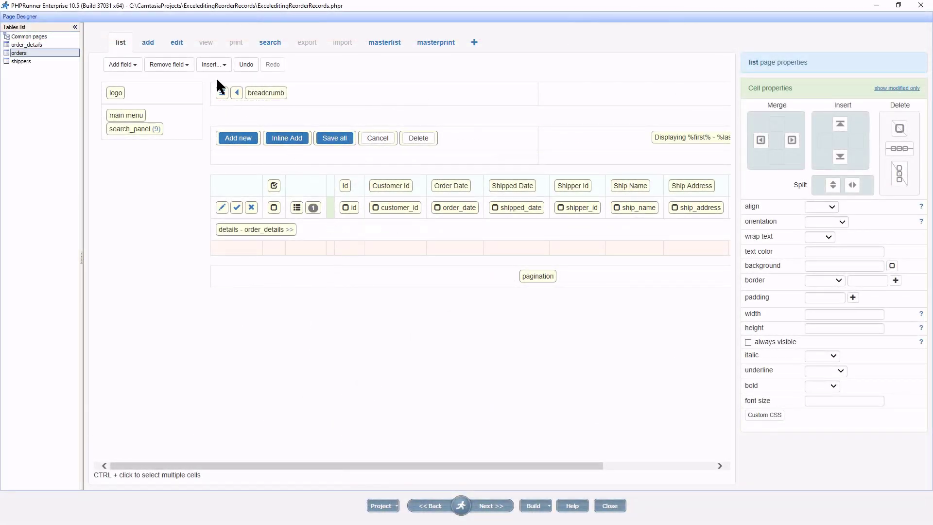
- Insert a custom button named 'Sweet Demo' on the orders list page
{"action": "left_click", "coordinate": [212, 64]}
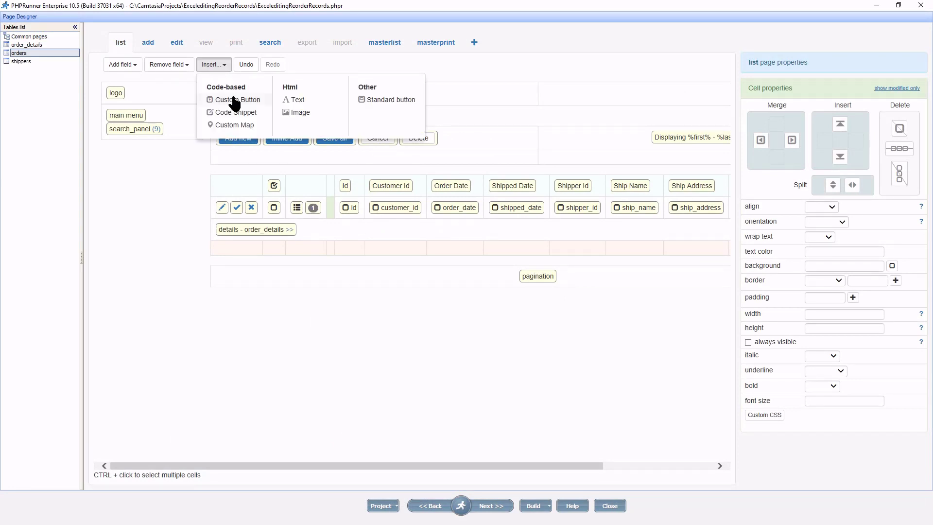
{"action": "left_click", "coordinate": [238, 99]}
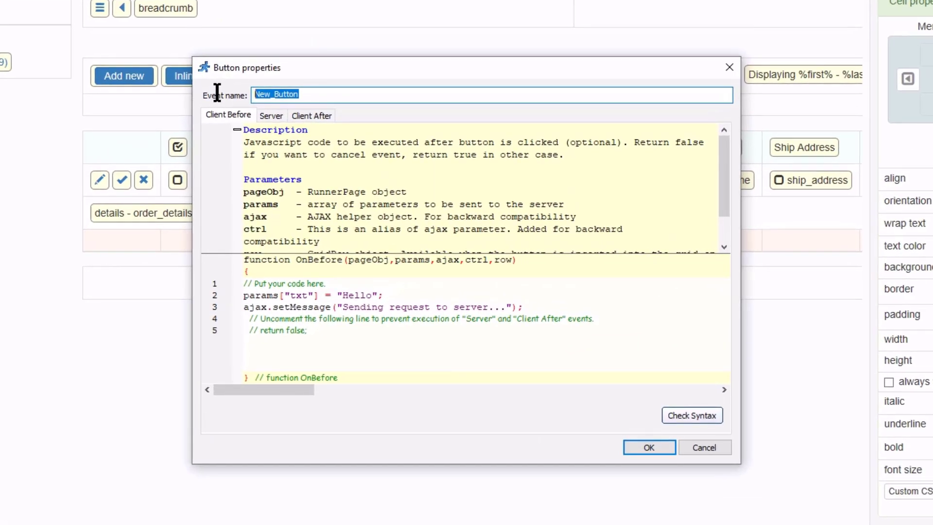
{"action": "type", "text": "Sweet De"}
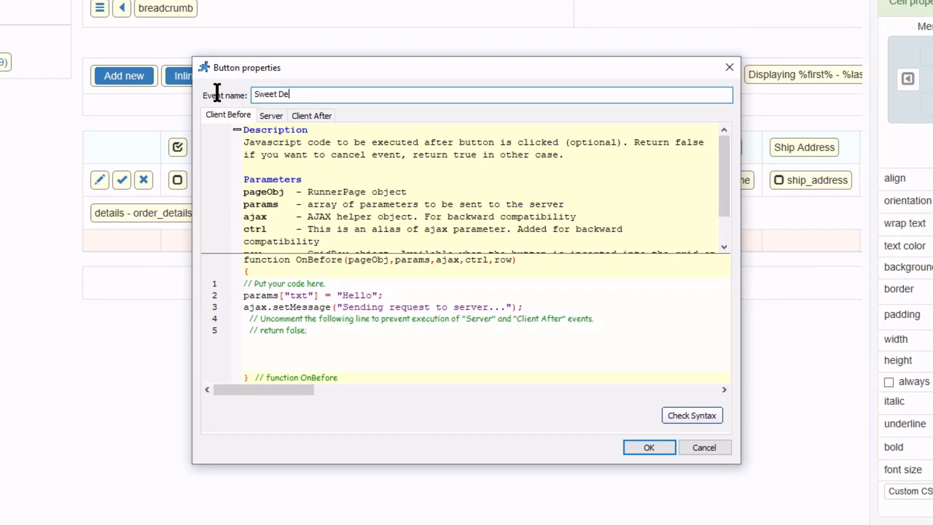
{"action": "type", "text": "mo"}
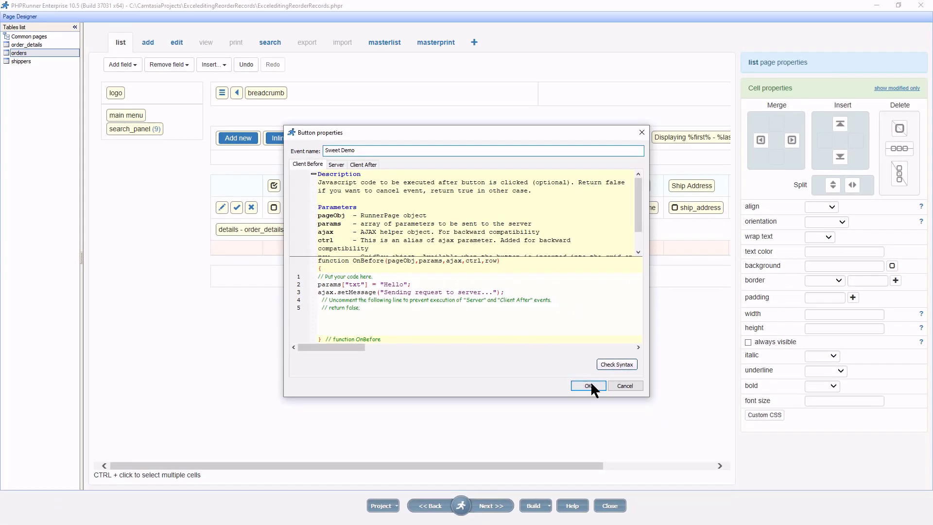
{"action": "left_click", "coordinate": [587, 385]}
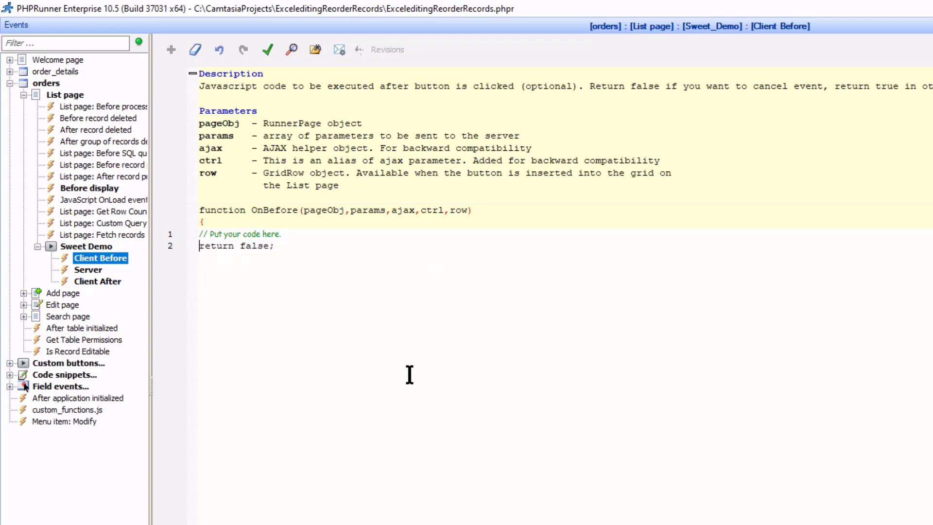
- Add swal("Sweet alert text here!"); on a new line above return false
{"action": "key", "text": "Enter"}
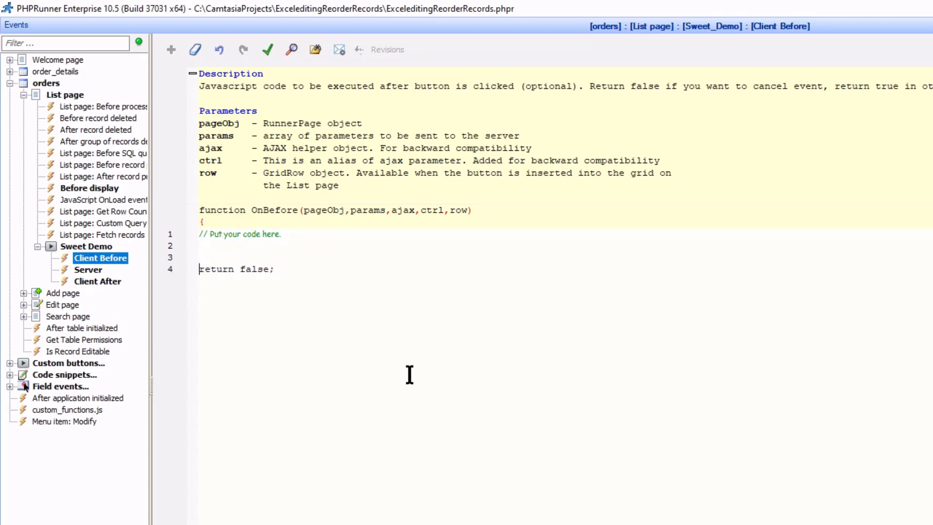
{"action": "key", "text": "Return"}
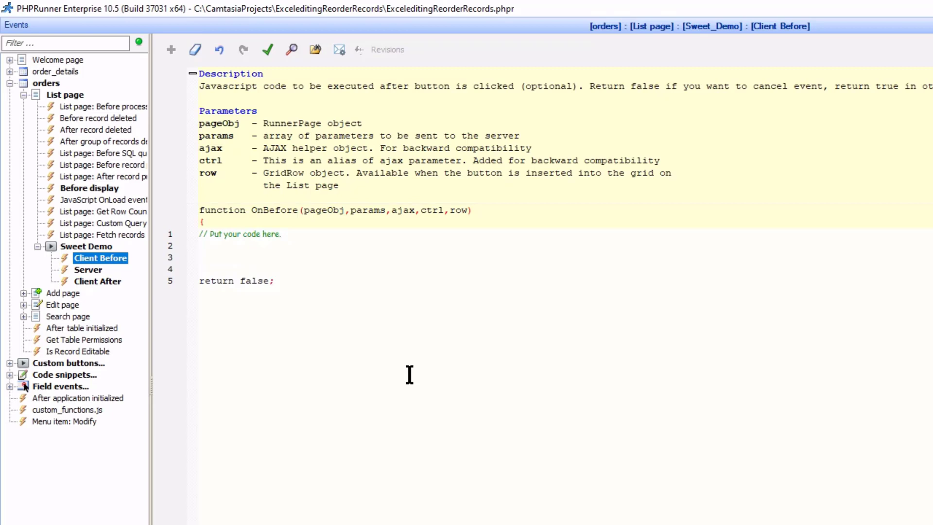
{"action": "left_click", "coordinate": [200, 257]}
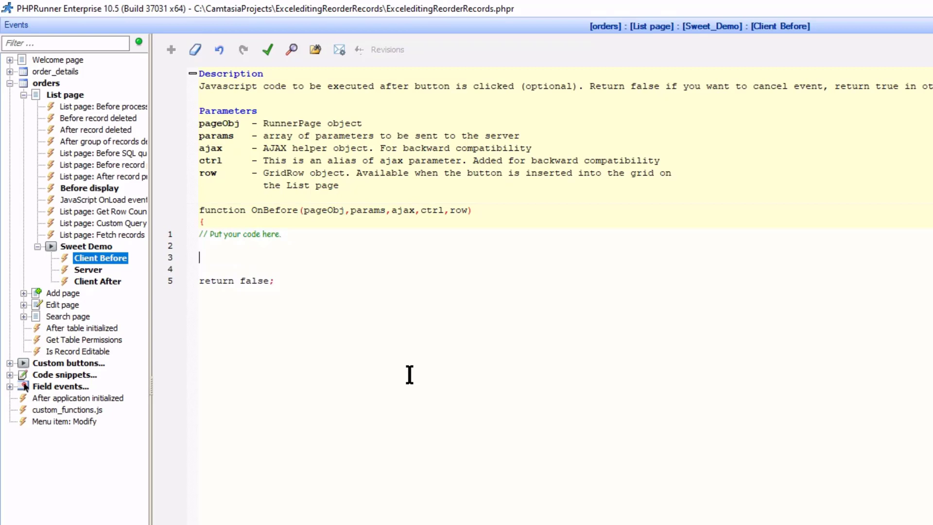
{"action": "type", "text": "swa"}
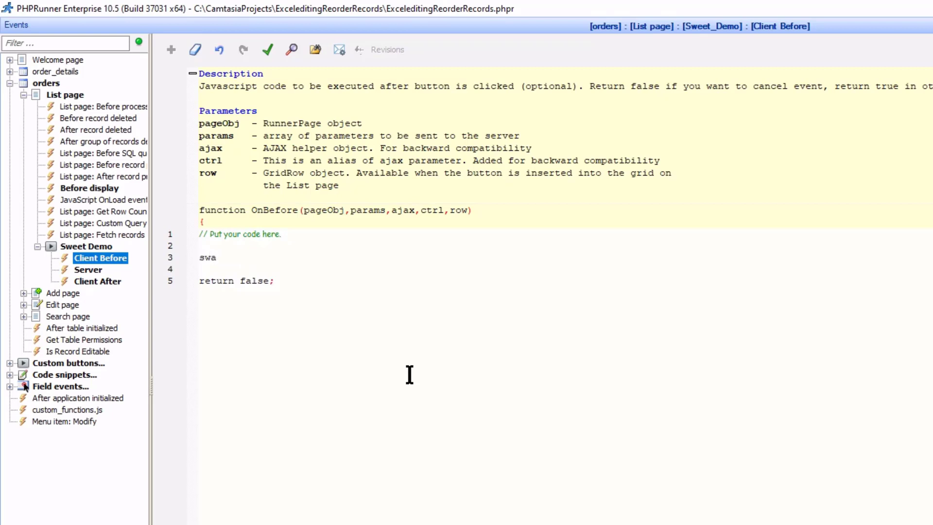
{"action": "type", "text": "l() ;"}
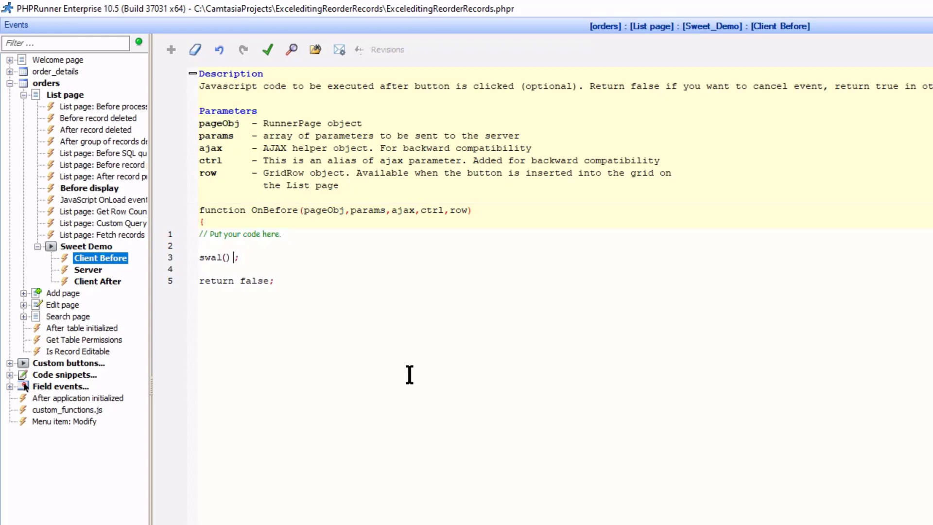
{"action": "type", "text": "\""}
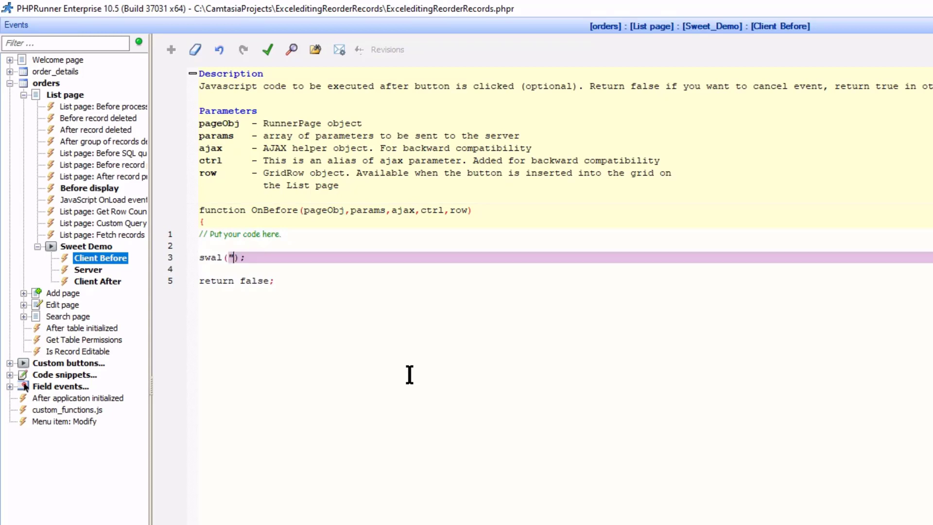
{"action": "type", "text": "Sweet alert text here"}
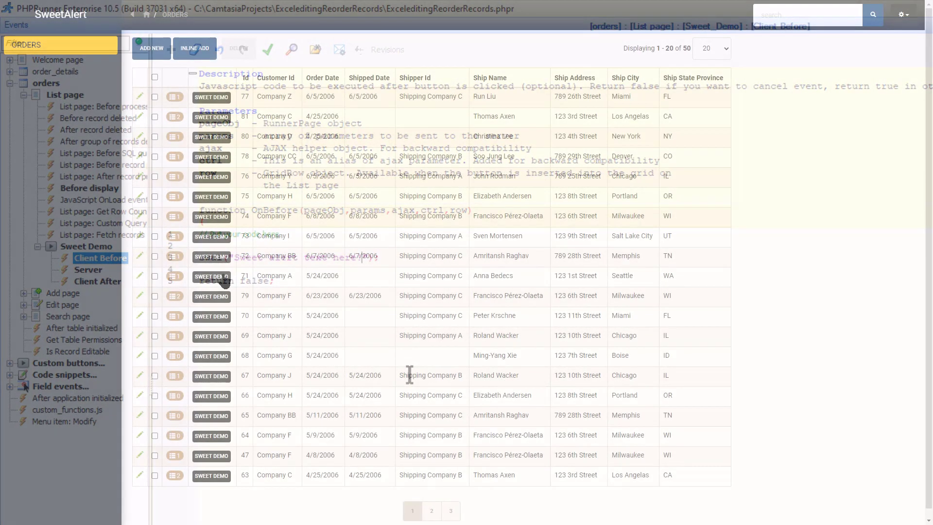
- Click an order's Sweet Demo button and dismiss the 'Sweet alert text here!' popup
{"action": "left_click", "coordinate": [211, 275]}
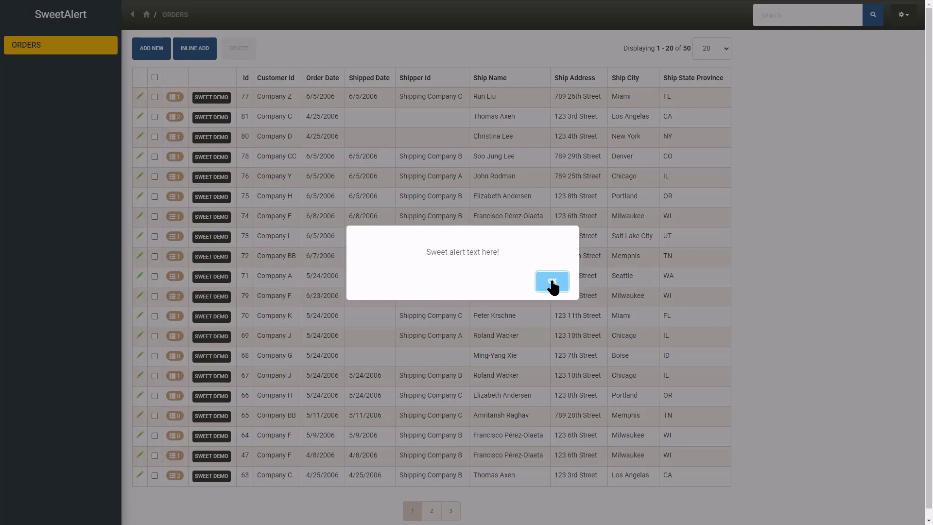
{"action": "left_click", "coordinate": [552, 281]}
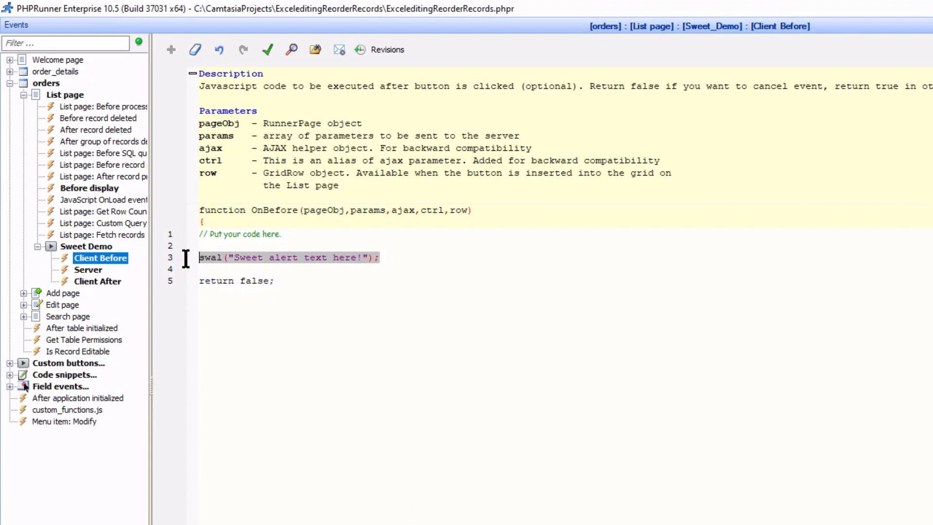
- Replace the swal line with title 'Sweet Alert Demo', the message text, and the 'info' icon
{"action": "key", "text": "Delete"}
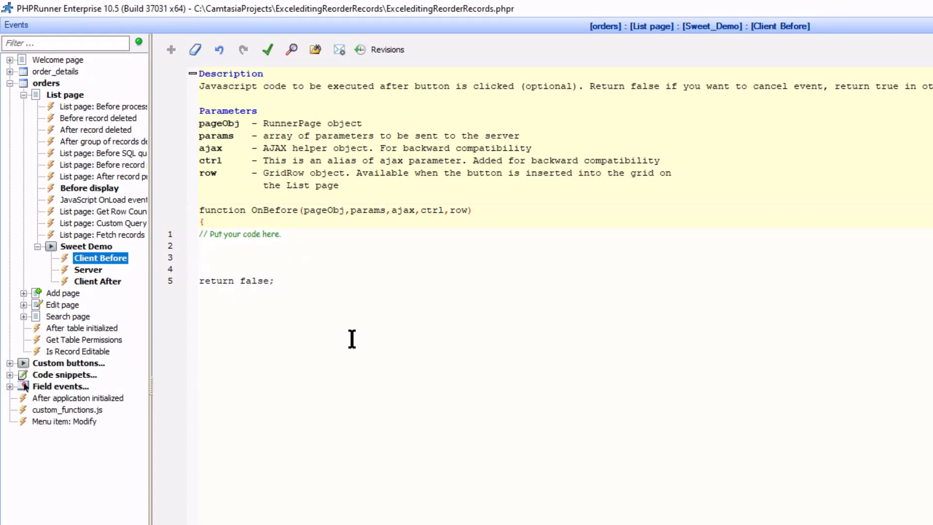
{"action": "type", "text": "swal(\"Sweet Alert Demo\", \"Sweet Alert text here!\", \"info\");"}
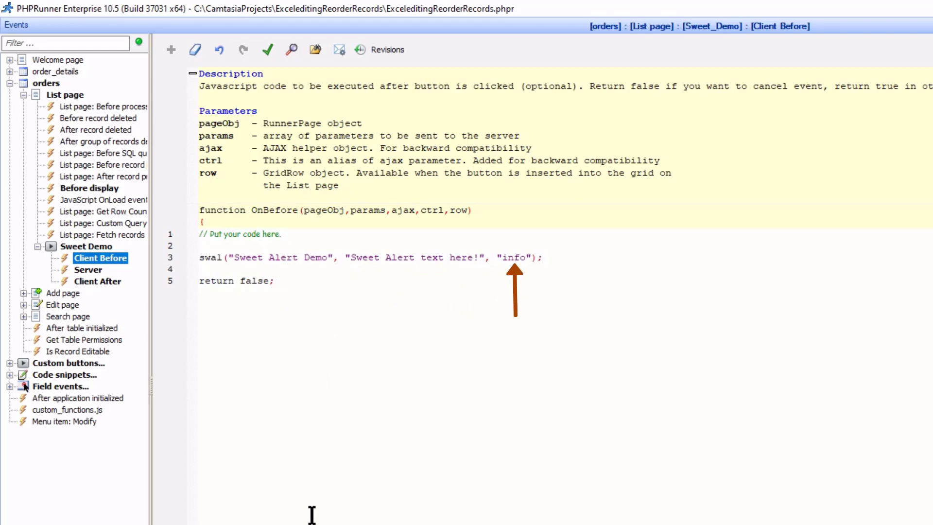
{"action": "left_click", "coordinate": [541, 257]}
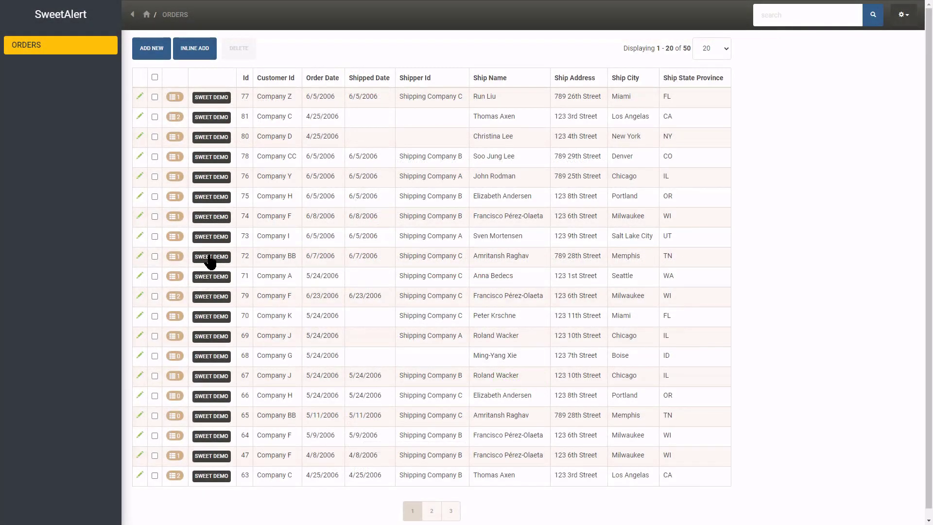
- Show order 72's info-icon Sweet Demo popup, dismiss it, and return to the event code
{"action": "left_click", "coordinate": [210, 256]}
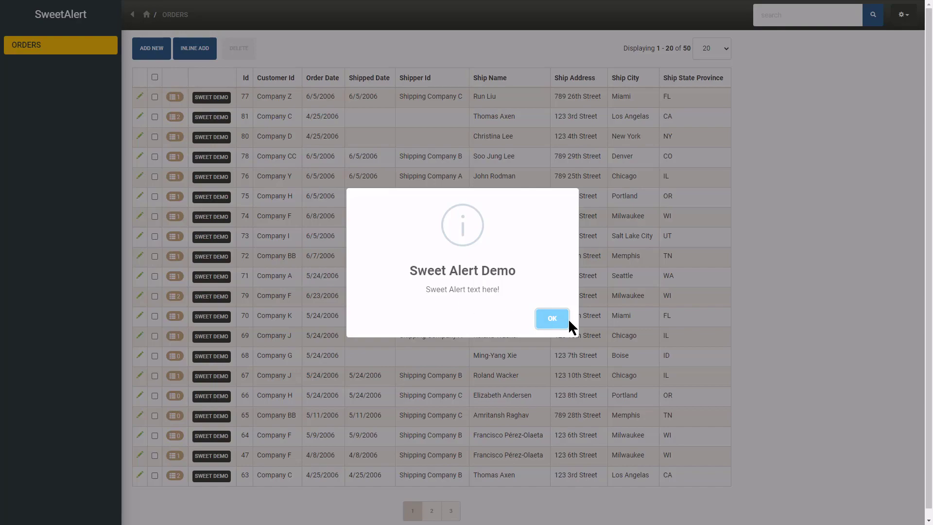
{"action": "left_click", "coordinate": [551, 318]}
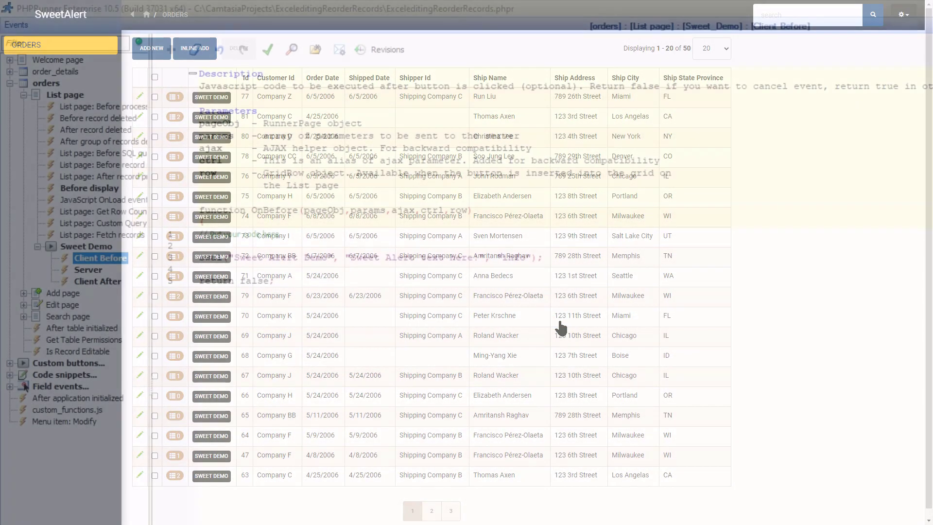
{"action": "left_click", "coordinate": [100, 258]}
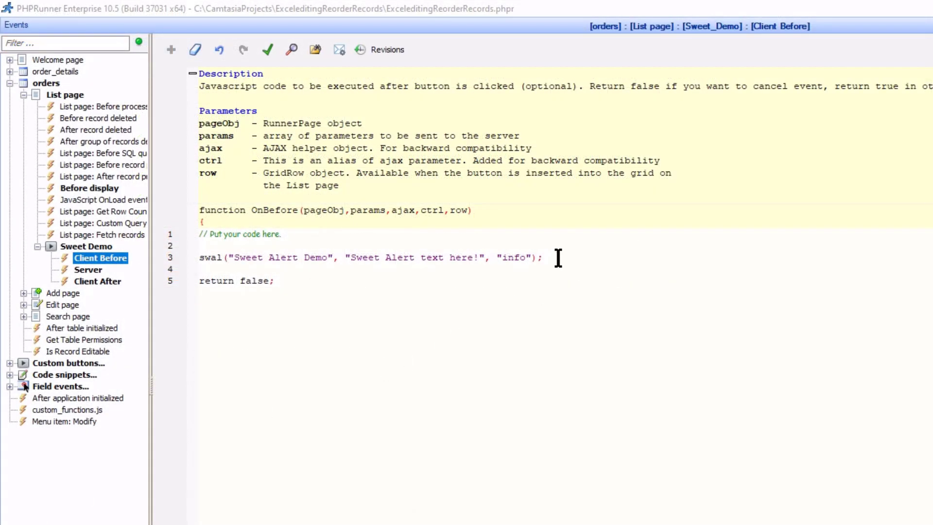
- Remove the one-line swal call, leaving the object-style alert with icon 'error'
{"action": "key", "text": "Enter"}
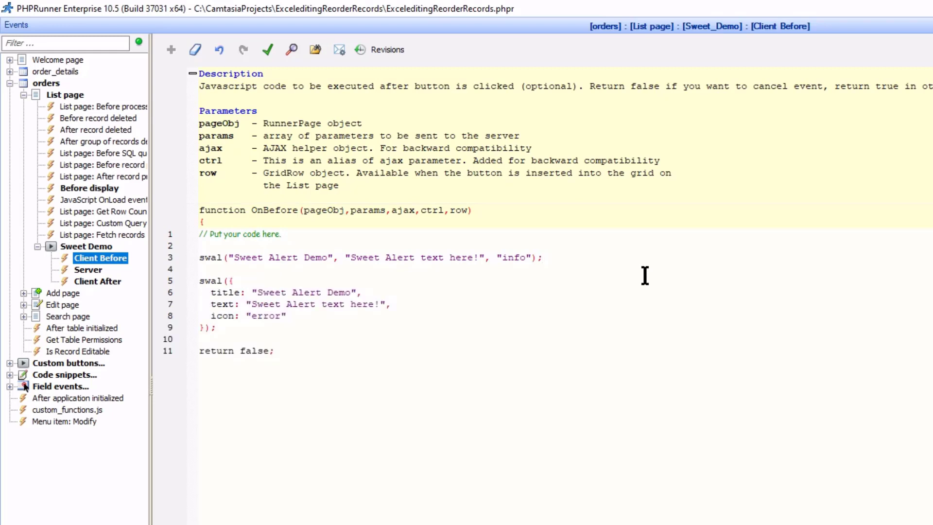
{"action": "mouse_move", "coordinate": [556, 256]}
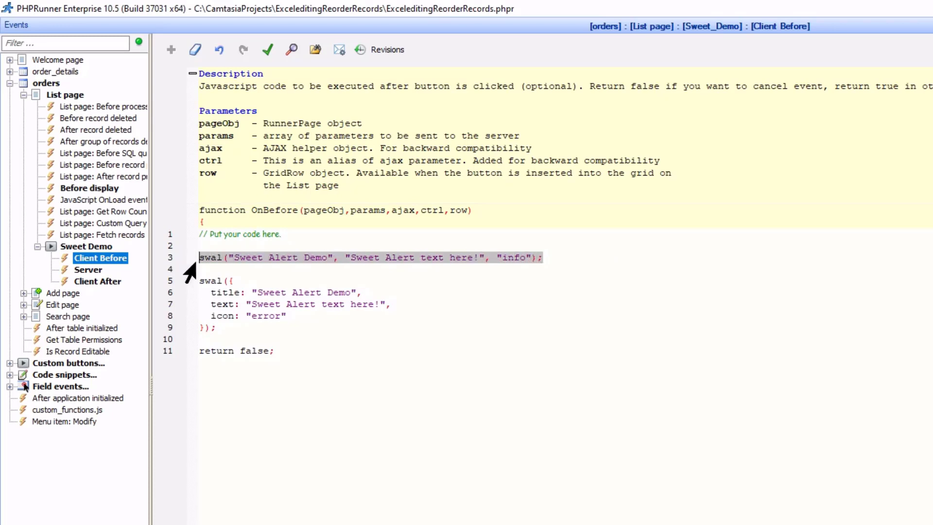
{"action": "key", "text": "Delete"}
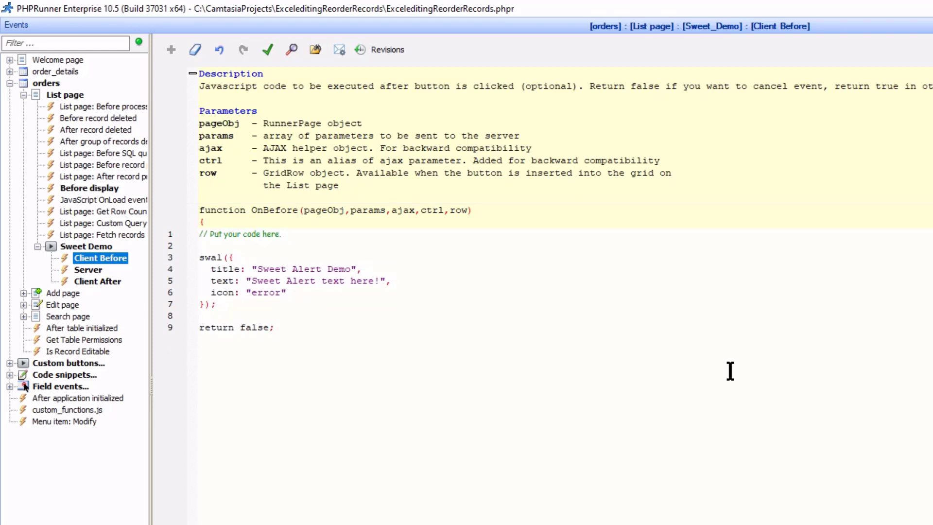
{"action": "left_click", "coordinate": [201, 257]}
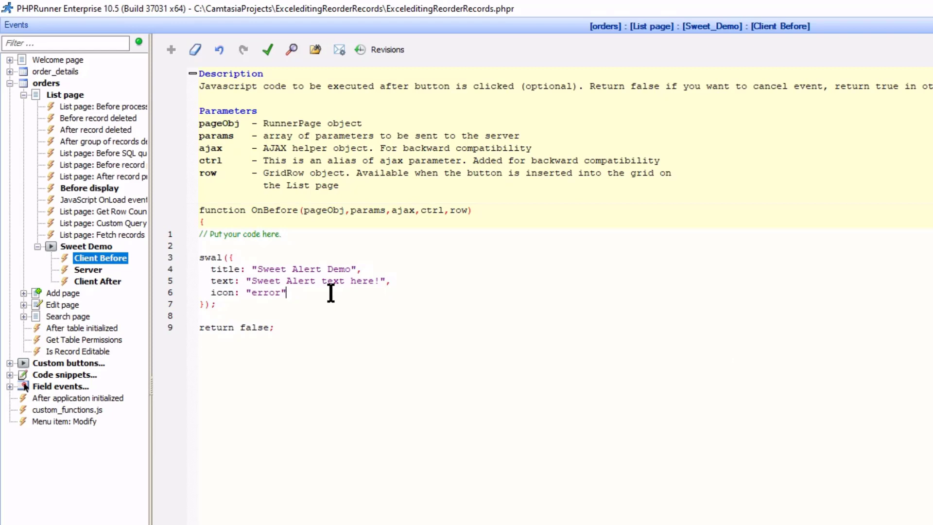
- Add a buttons object to the alert with cancel 'Stop' and proceed 'Continue'
{"action": "type", "text": ","}
{"action": "type", "text": "buttons:"}
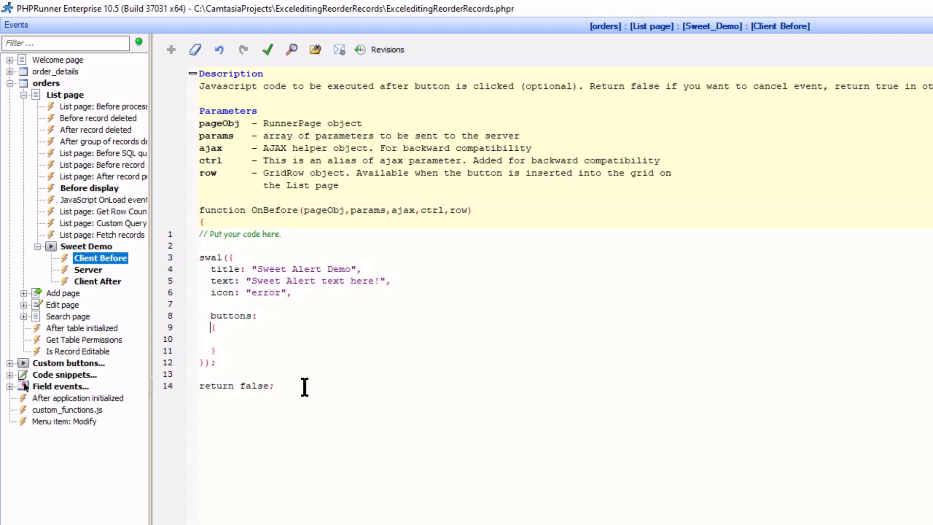
{"action": "type", "text": "cancel: \"\""}
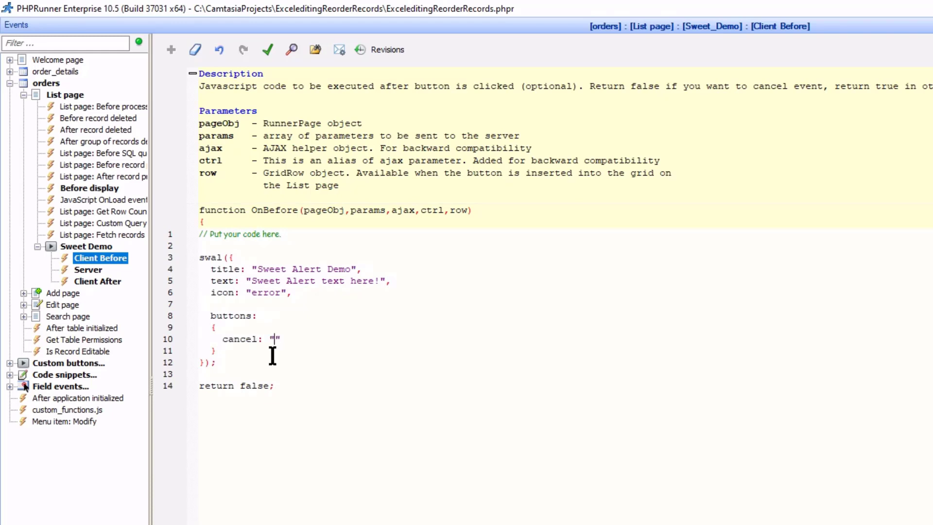
{"action": "type", "text": "Stop"}
{"action": "type", "text": "proceed: \"Co"}
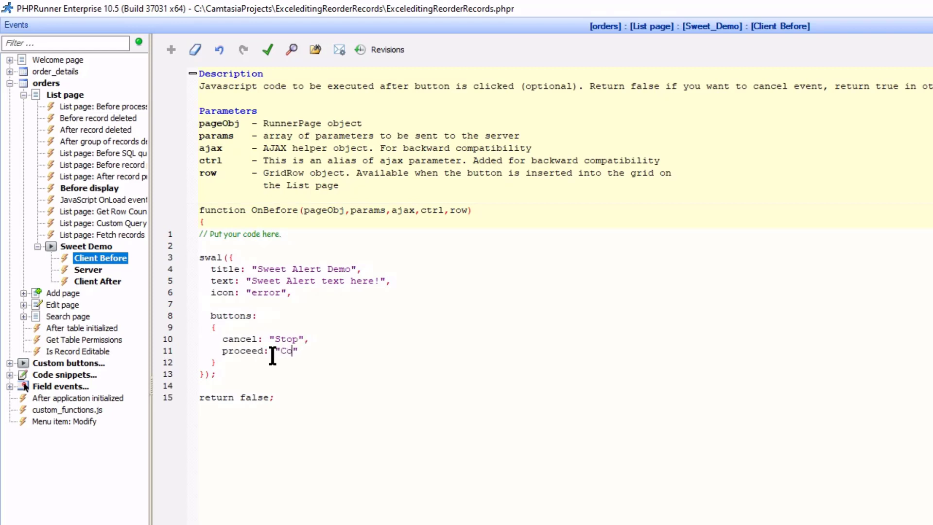
{"action": "type", "text": "ntinue"}
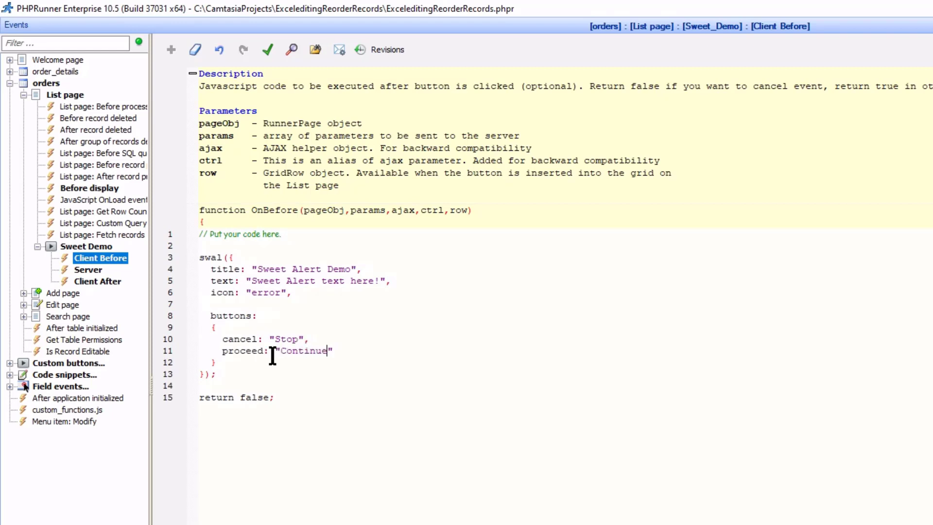
{"action": "mouse_move", "coordinate": [302, 148]}
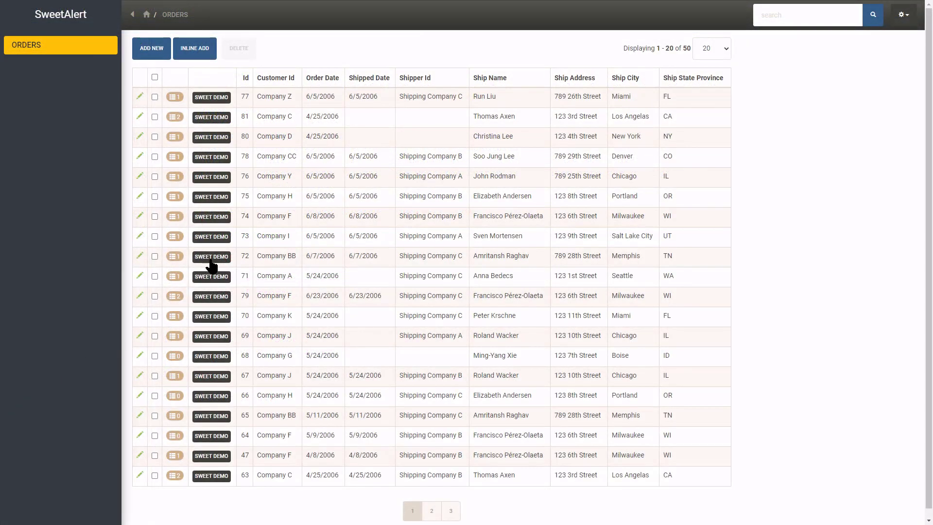
- Open the Sweet Demo alert with Stop and Continue buttons twice, dismissing it each time
{"action": "left_click", "coordinate": [210, 257]}
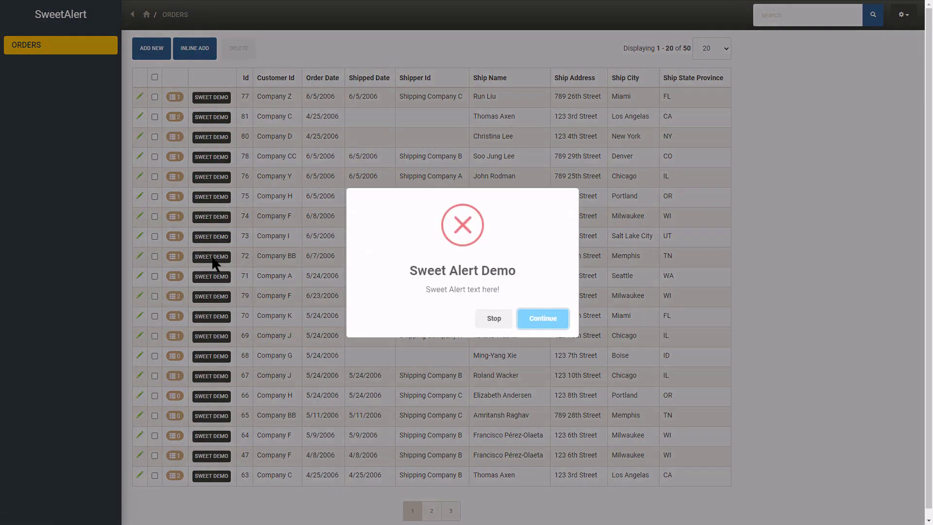
{"action": "left_click", "coordinate": [541, 318]}
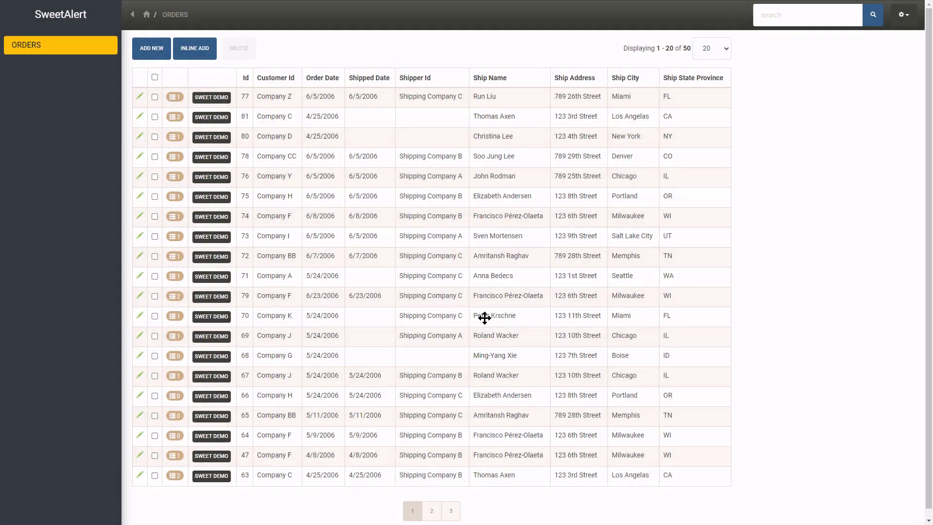
{"action": "left_click", "coordinate": [212, 316]}
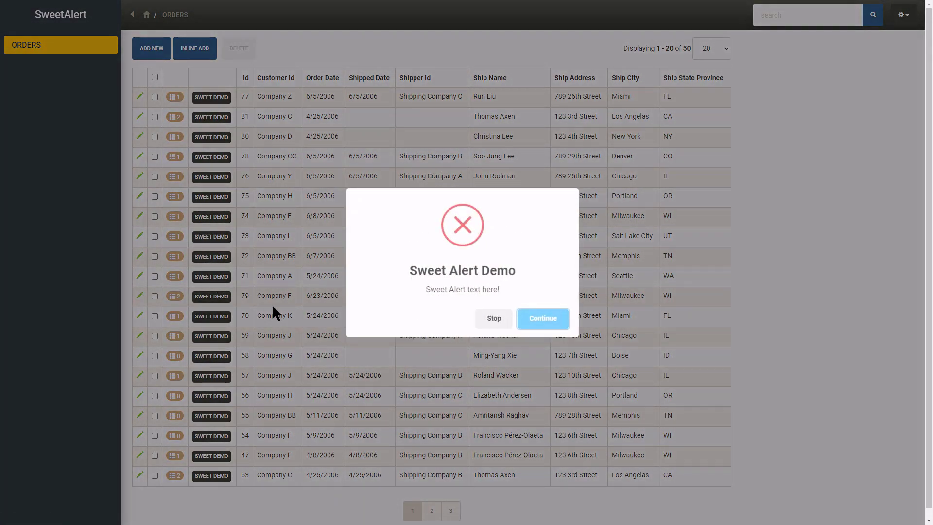
{"action": "left_click", "coordinate": [541, 318]}
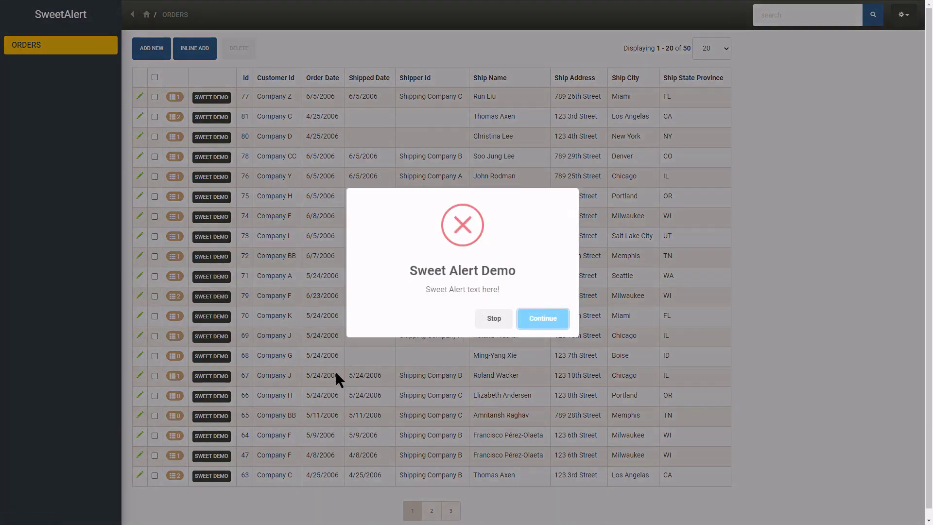
{"action": "mouse_move", "coordinate": [422, 394]}
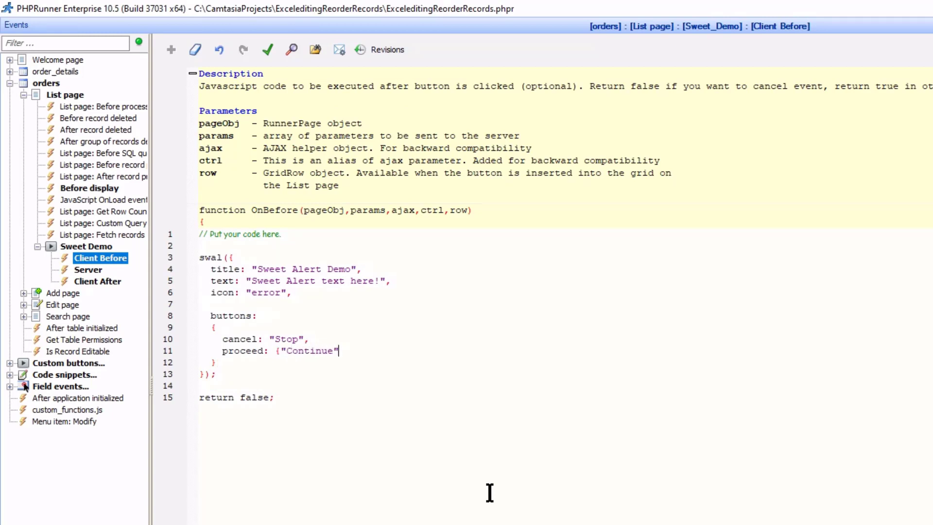
- Put 'Continue' on its own line inside braces and prefix it with text:
{"action": "type", "text": "}"}
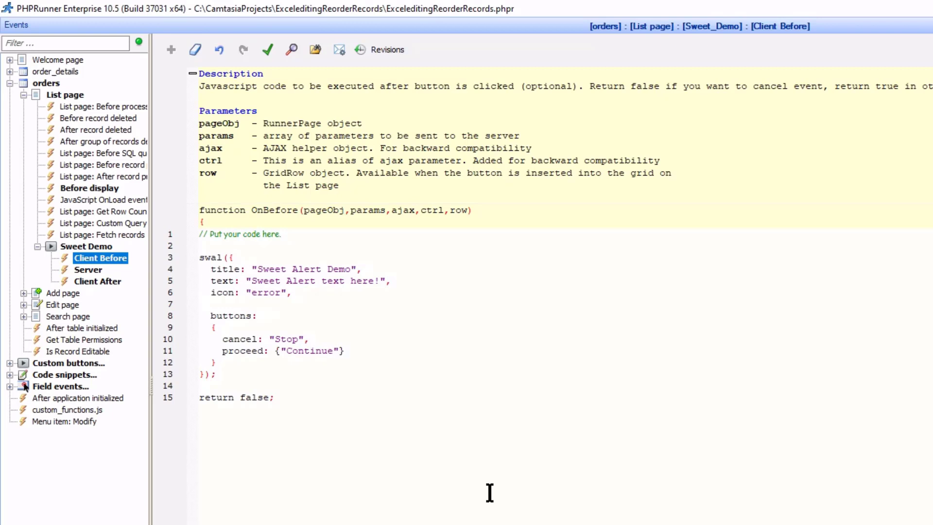
{"action": "left_click", "coordinate": [286, 351]}
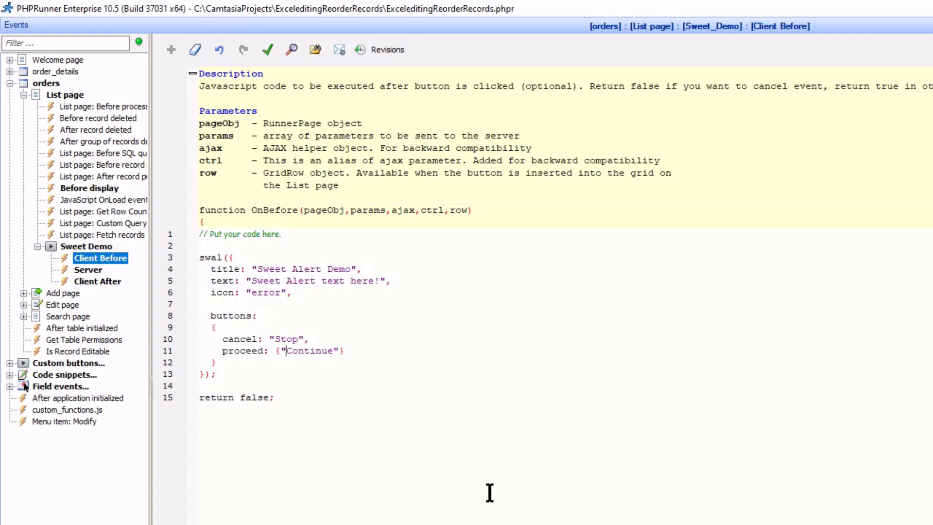
{"action": "key", "text": "Return"}
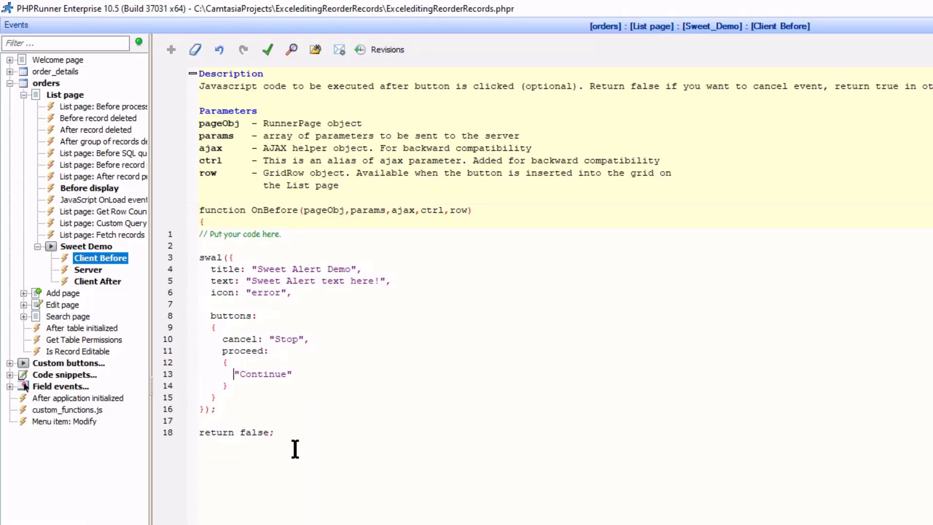
{"action": "type", "text": "text:"}
{"action": "type", "text": "value: \"Go to server event\""}
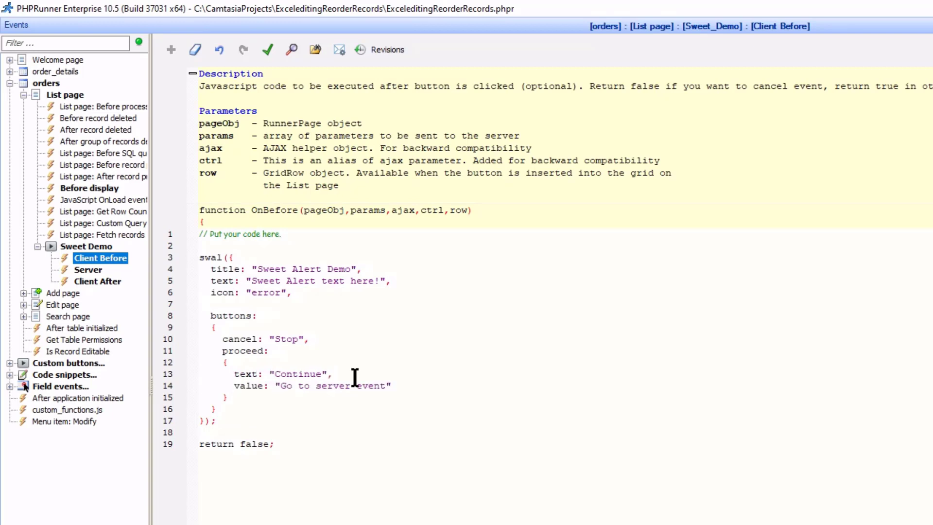
{"action": "mouse_move", "coordinate": [461, 430]}
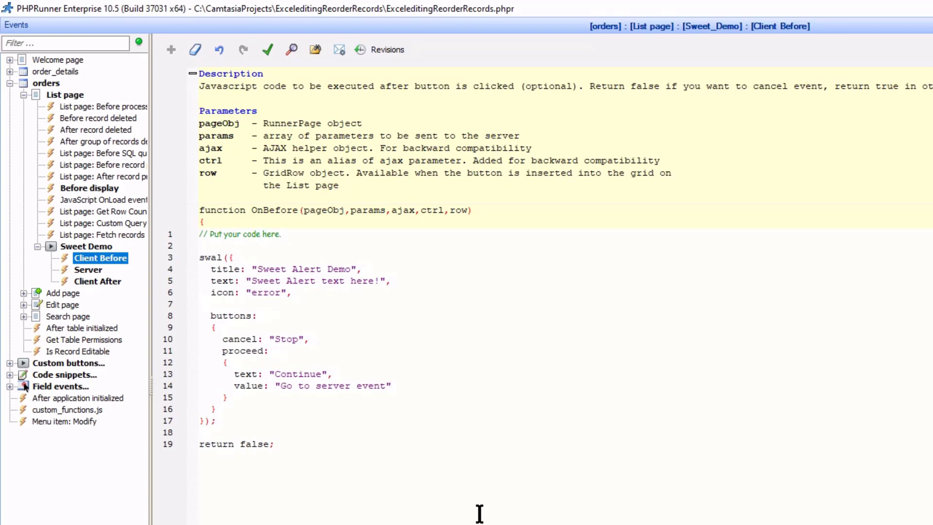
{"action": "mouse_move", "coordinate": [542, 15]}
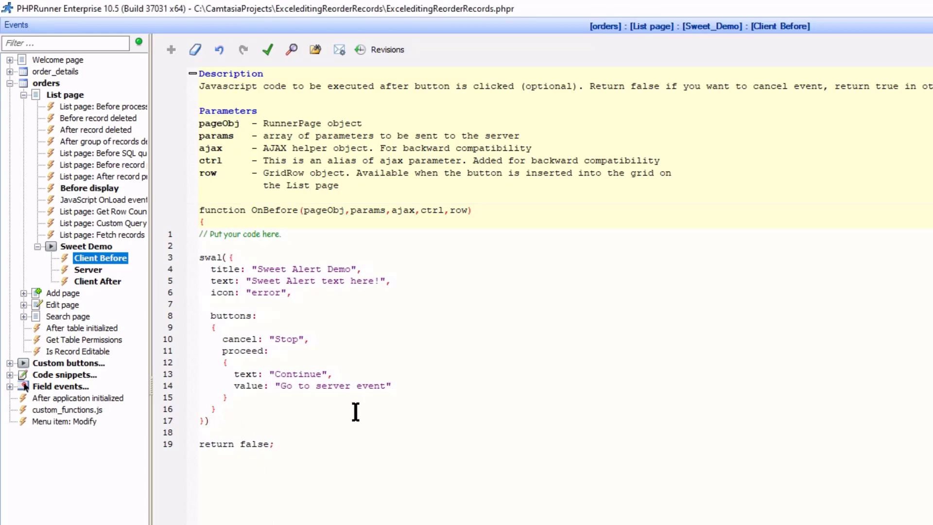
- Chain a .then((value)=>…) handler onto the end of the Sweet Demo swal call
{"action": "left_click", "coordinate": [209, 419]}
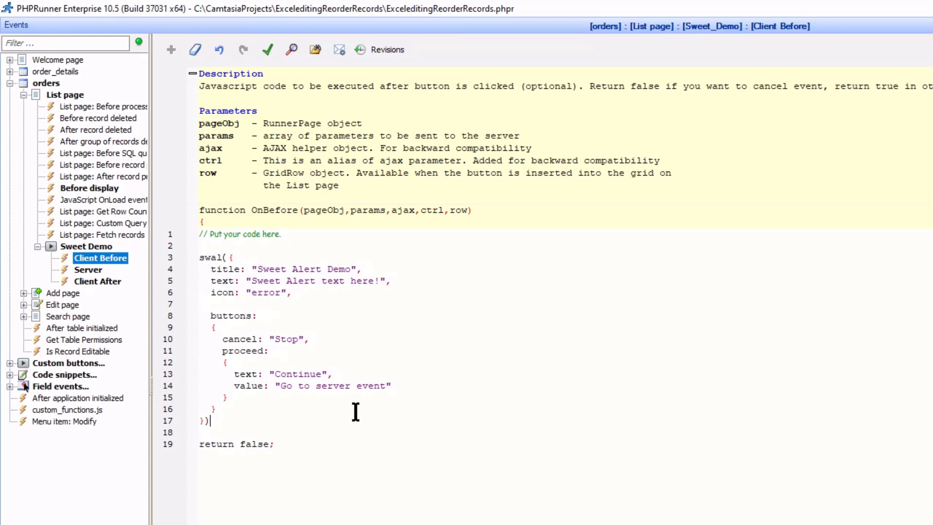
{"action": "type", "text": ".then("}
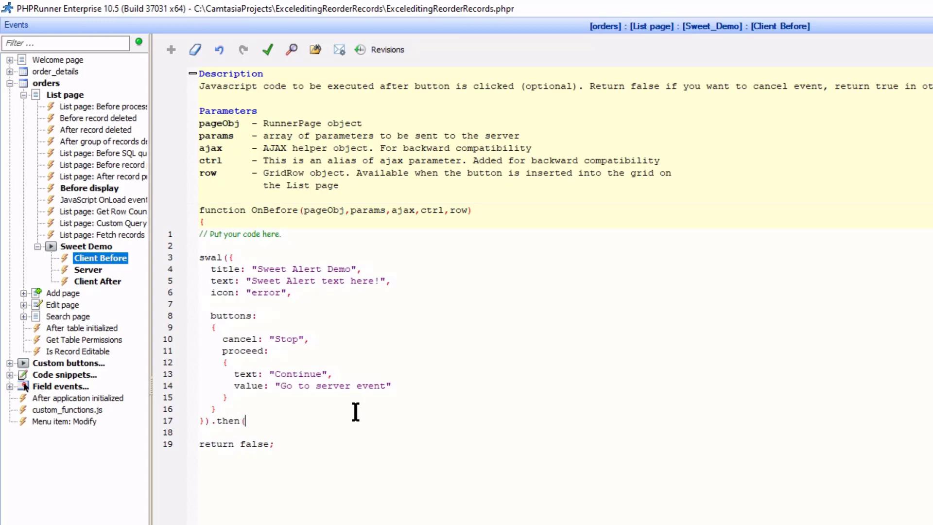
{"action": "type", "text": ")=>{"}
{"action": "type", "text": "}"}
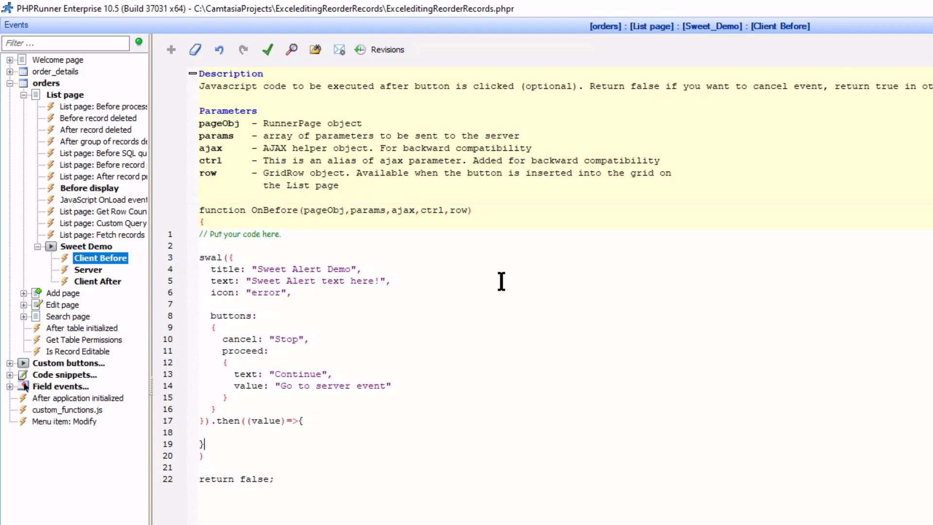
{"action": "type", "text": ";"}
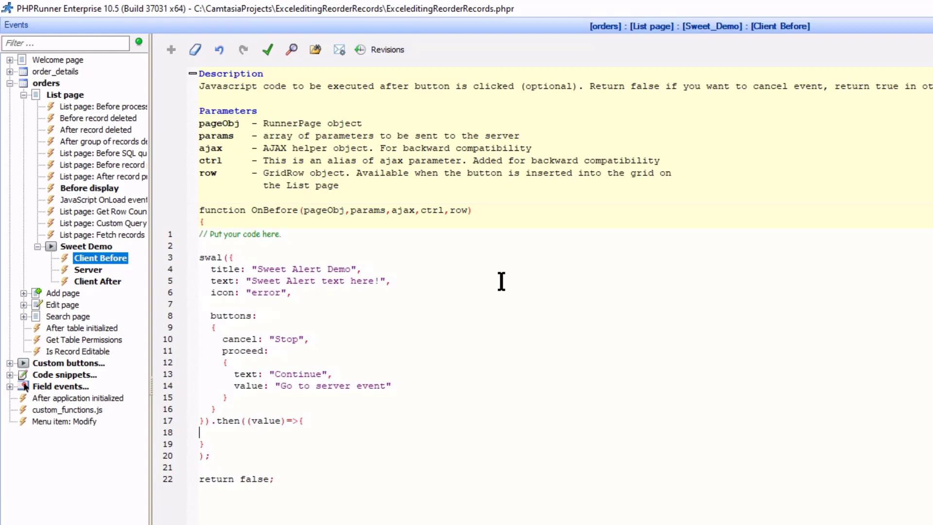
- Add a switch on value whose case "Go to server event" calls submit();
{"action": "type", "text": "switch(value){"}
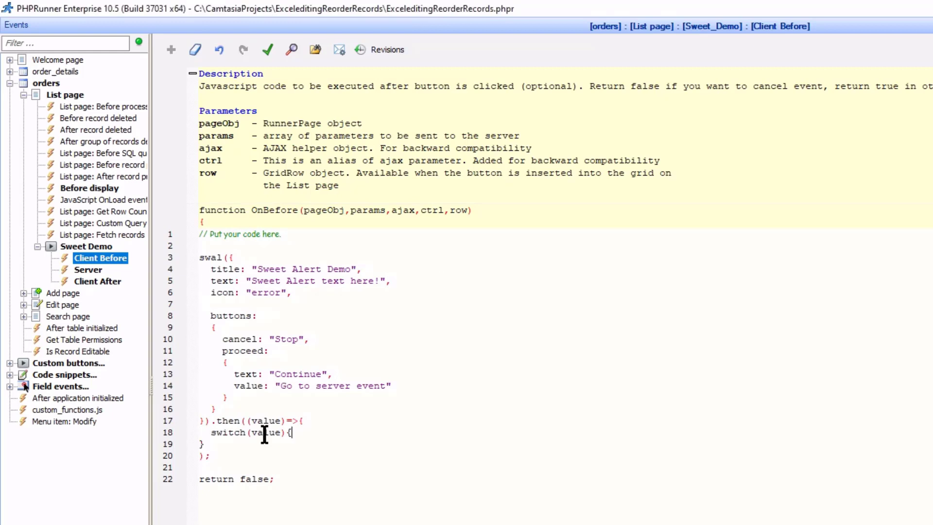
{"action": "mouse_move", "coordinate": [389, 490]}
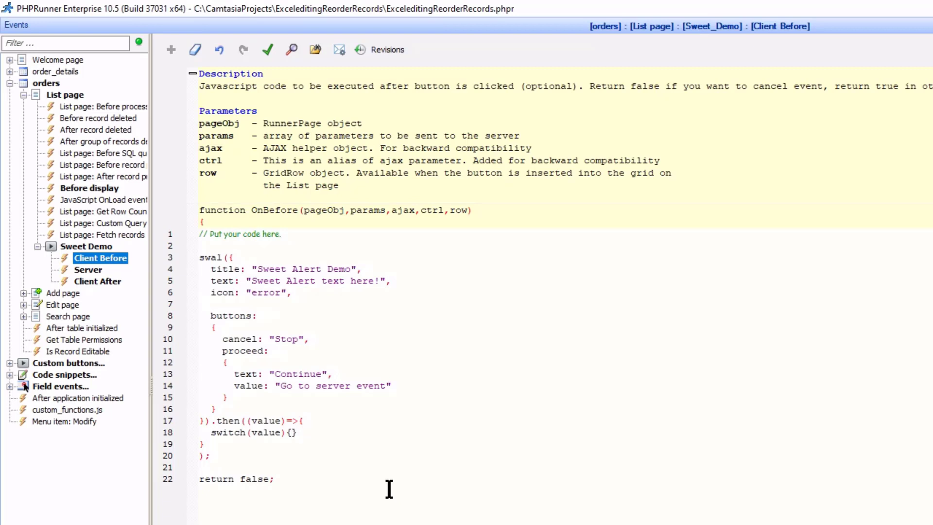
{"action": "key", "text": "Enter"}
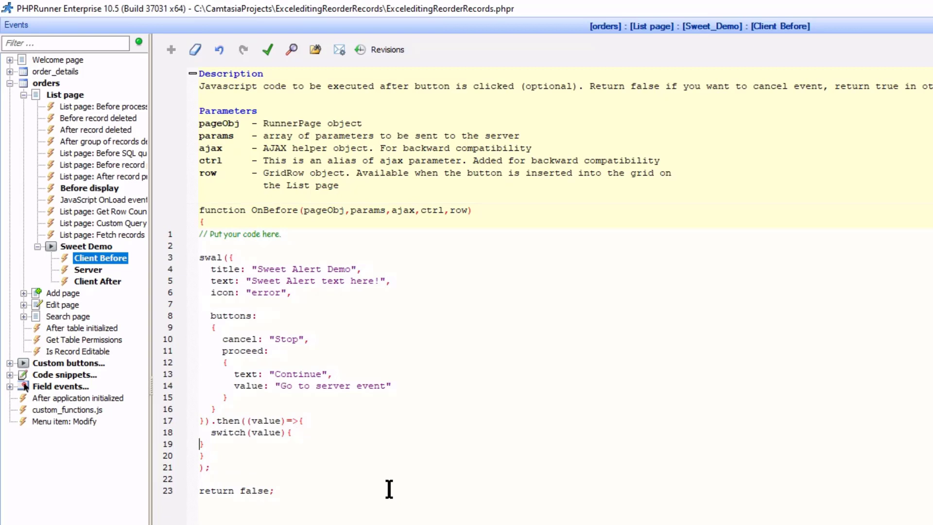
{"action": "key", "text": "enter"}
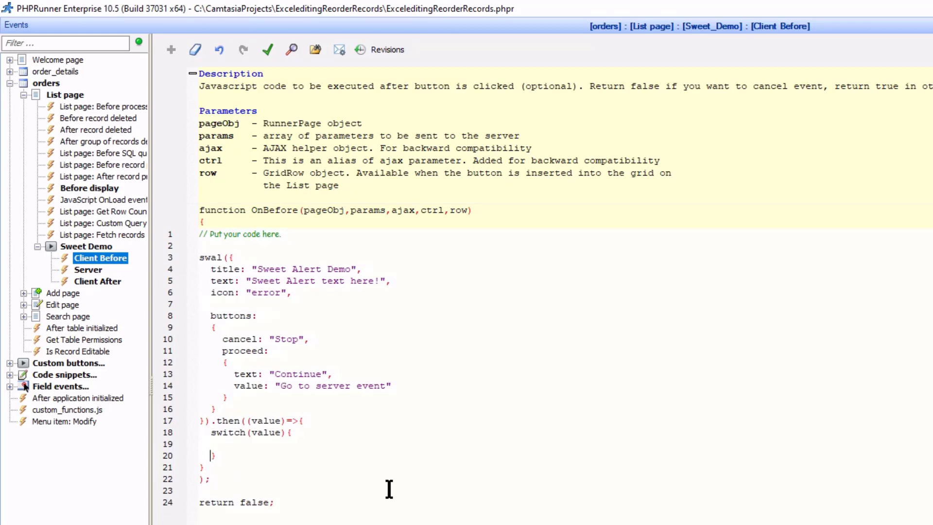
{"action": "type", "text": "case"}
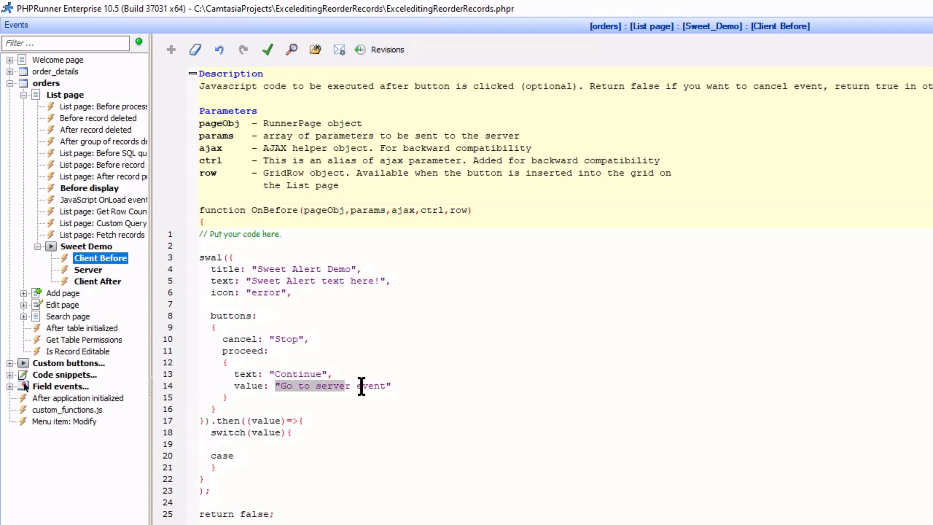
{"action": "right_click", "coordinate": [361, 385]}
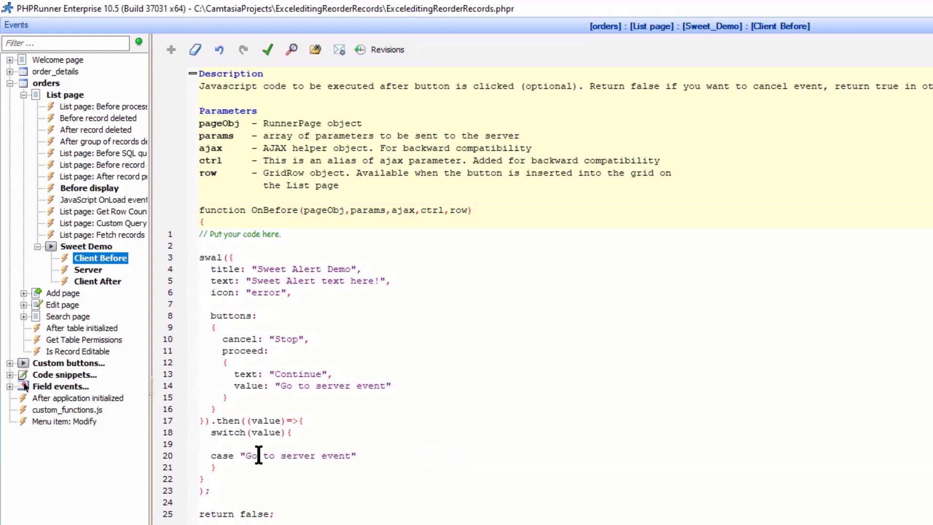
{"action": "type", "text": "submit();"}
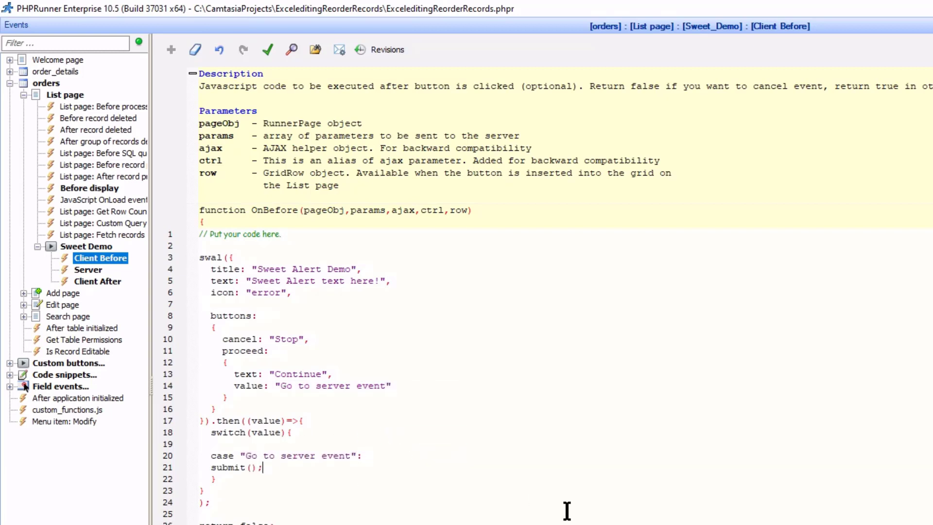
- Add break; and a default case calling swal("You cancelled. Server event not triggered.");
{"action": "scroll", "scroll_direction": "down", "scroll_amount": 3}
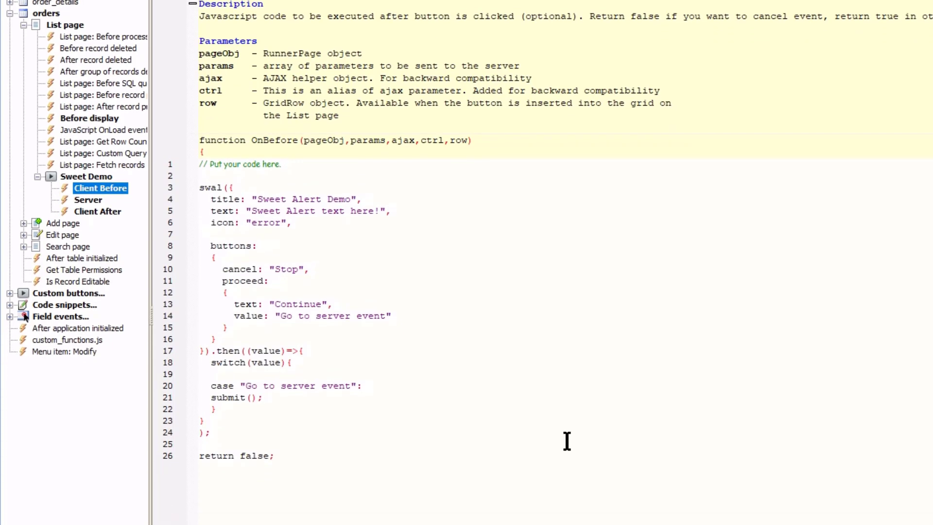
{"action": "scroll", "scroll_direction": "down", "scroll_amount": 3}
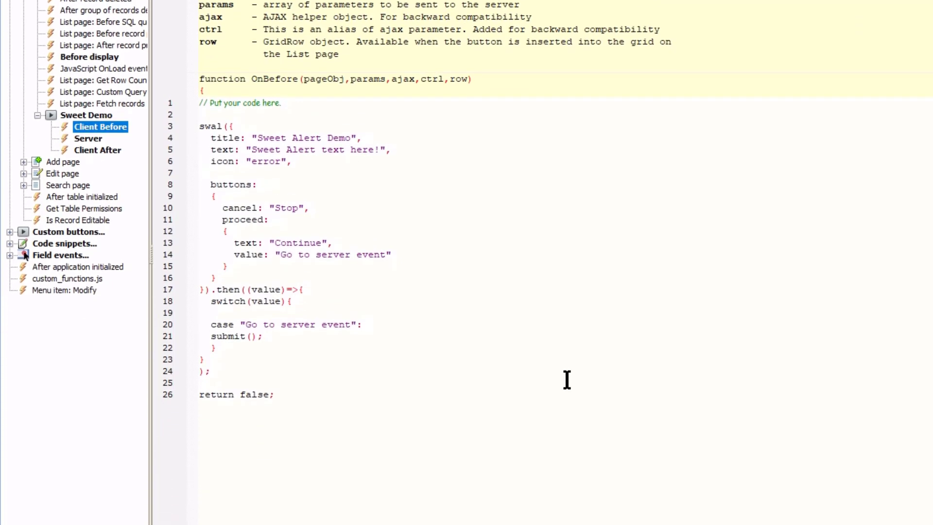
{"action": "type", "text": "break;"}
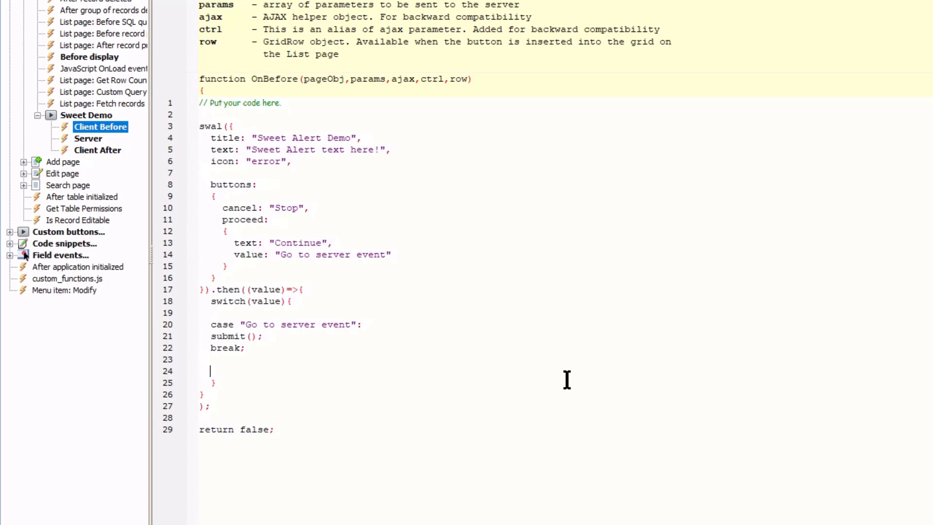
{"action": "type", "text": "defaul"}
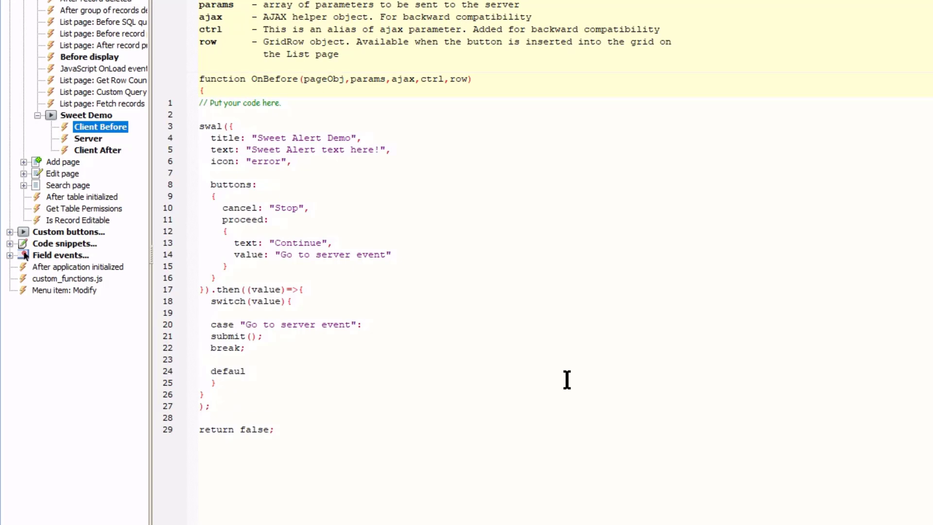
{"action": "type", "text": "t"}
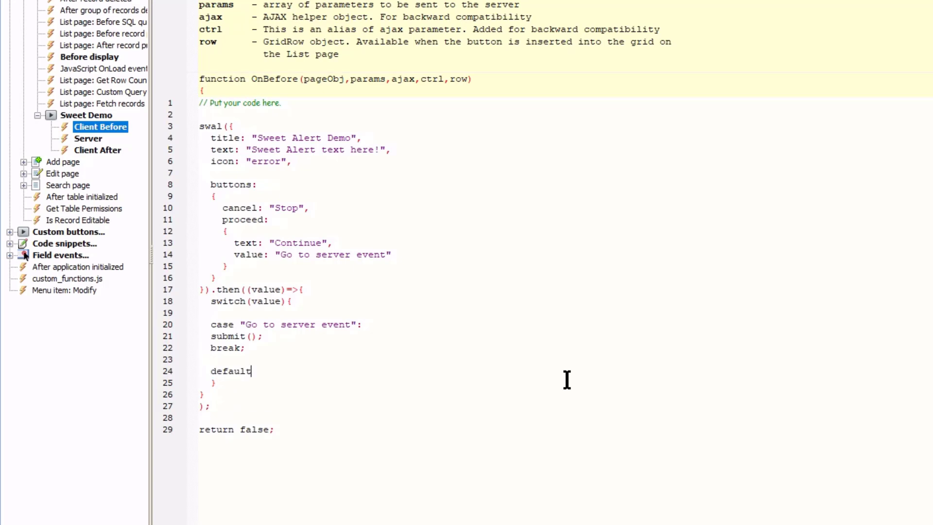
{"action": "type", "text": "swal();"}
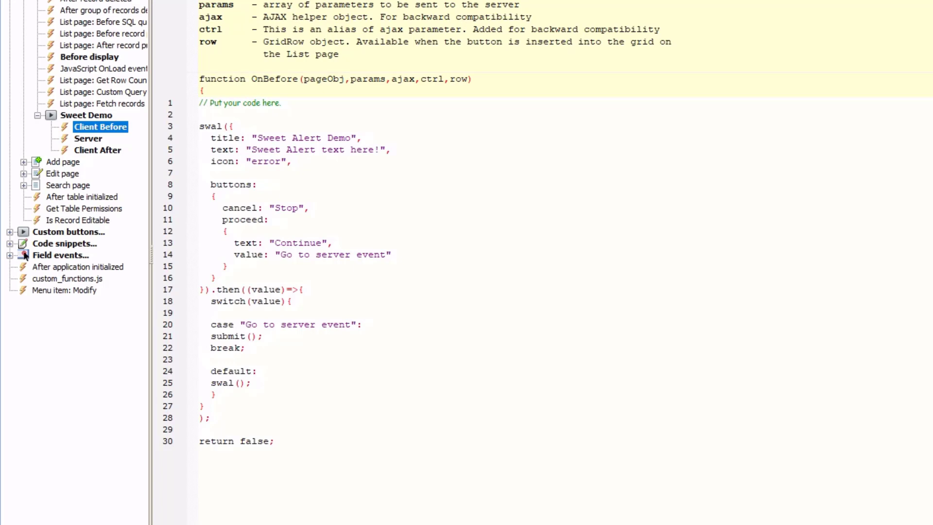
{"action": "type", "text": "\"You cancelled. Server event not triggered.\""}
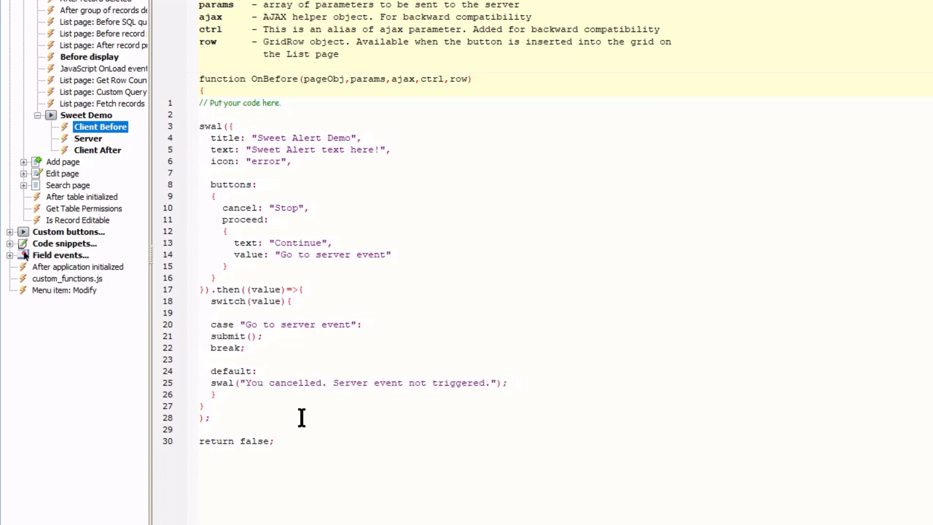
{"action": "left_click", "coordinate": [494, 382]}
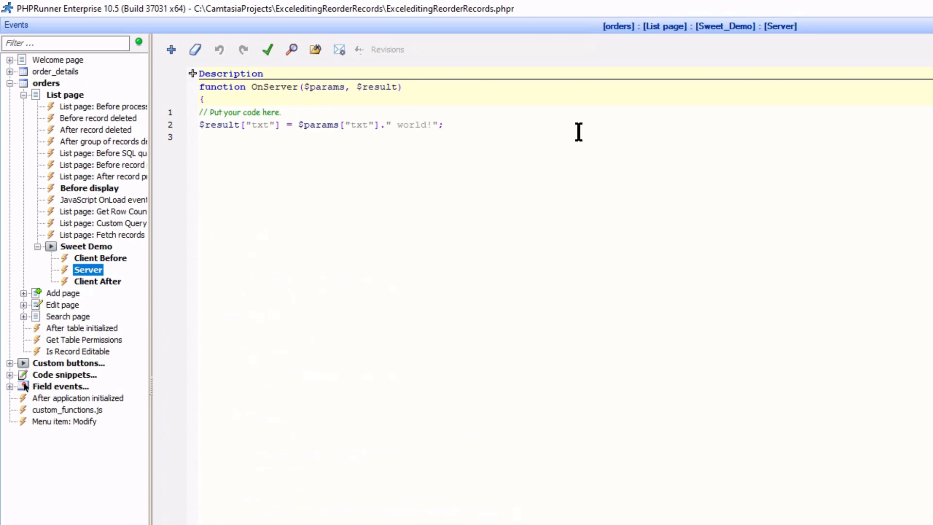
- Replace the sample $params expression in the Server event with "Server event triggered";
{"action": "key", "text": "Backspace"}
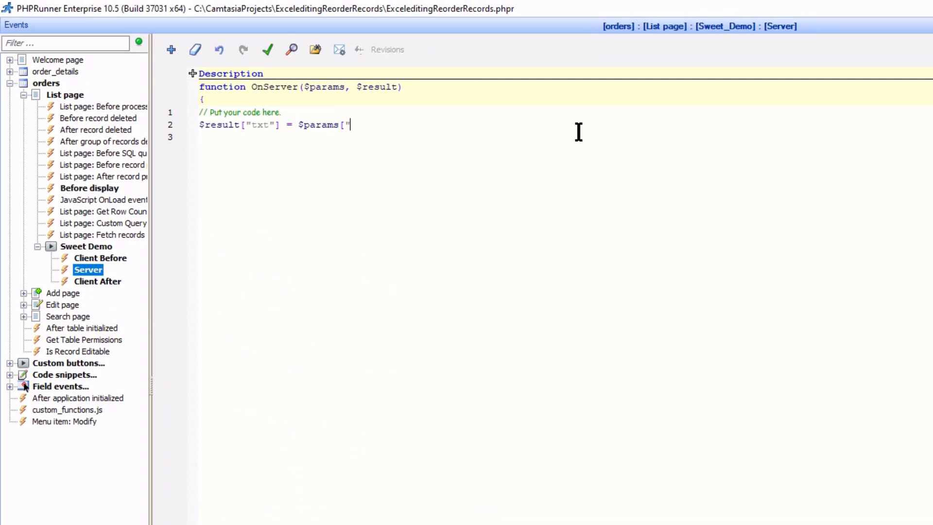
{"action": "key", "text": "BackSpace"}
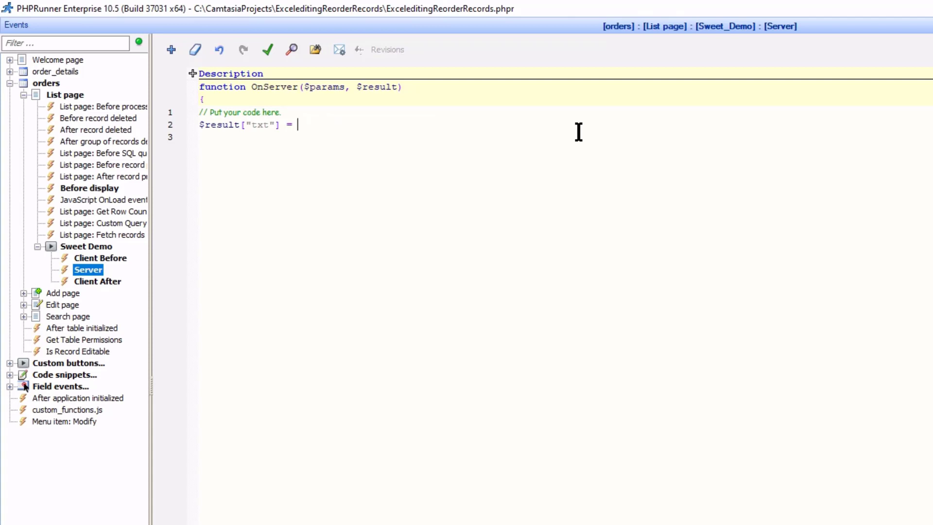
{"action": "type", "text": "\"Server event triggered\";"}
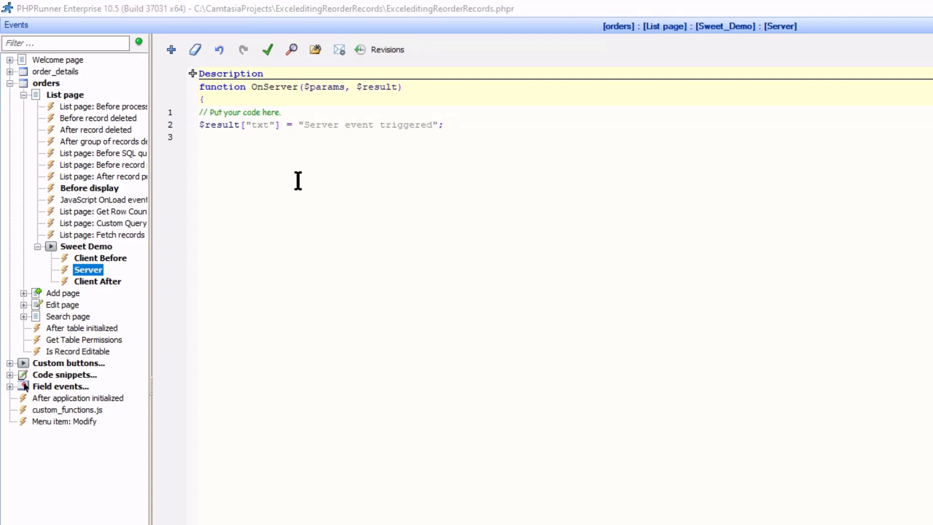
{"action": "mouse_move", "coordinate": [104, 289]}
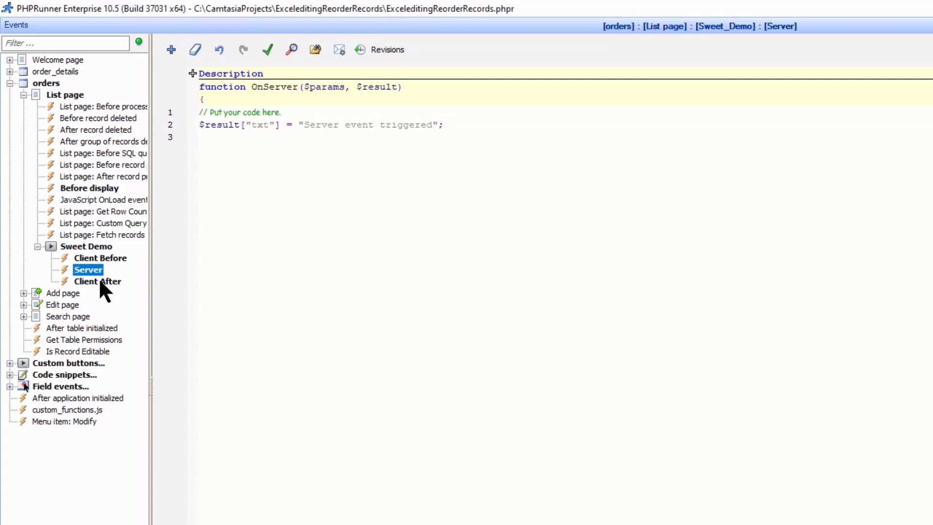
{"action": "left_click", "coordinate": [97, 281]}
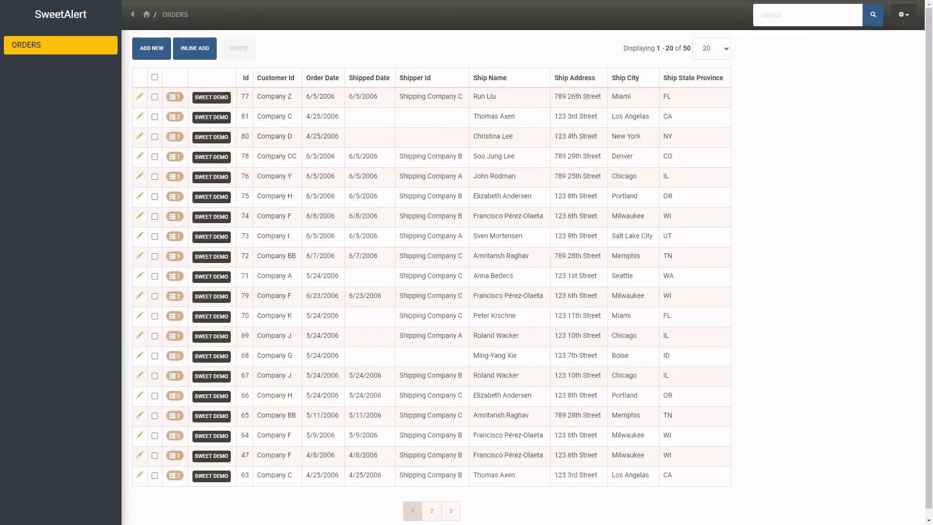
- Open Sweet Demo on an order, choose Stop, dismiss the cancellation message, reopen it
{"action": "left_click", "coordinate": [210, 256]}
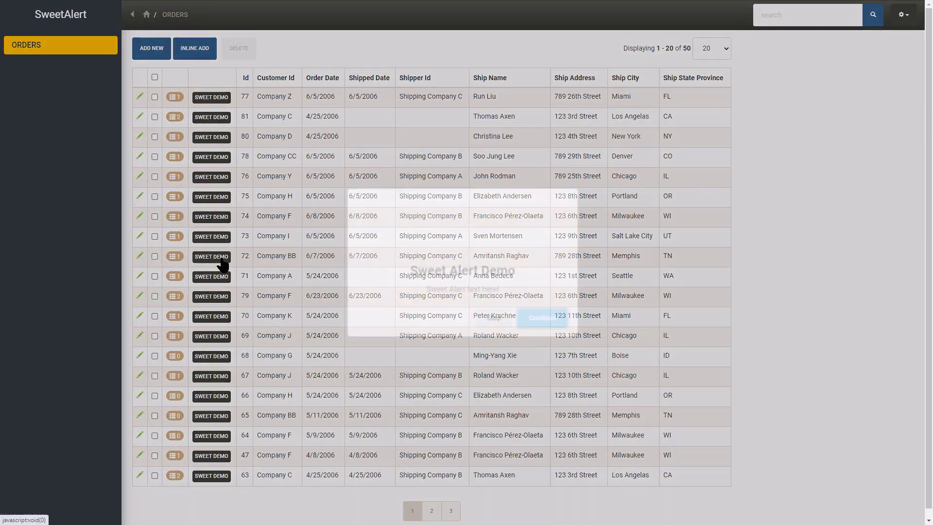
{"action": "left_click", "coordinate": [211, 257]}
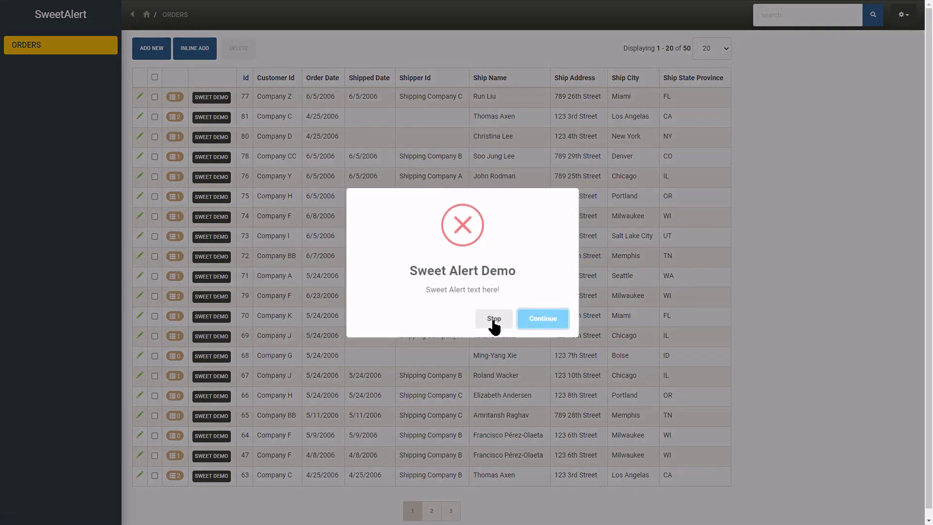
{"action": "left_click", "coordinate": [494, 319]}
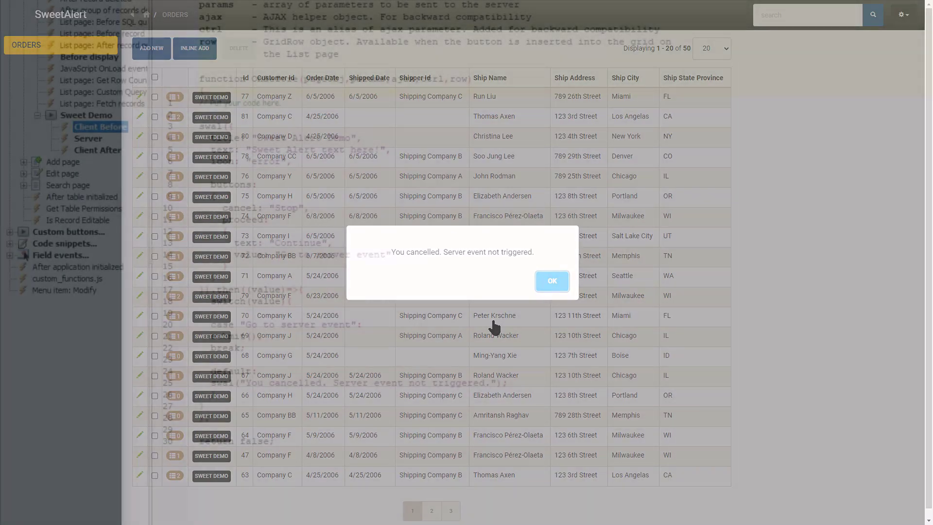
{"action": "left_click", "coordinate": [551, 280]}
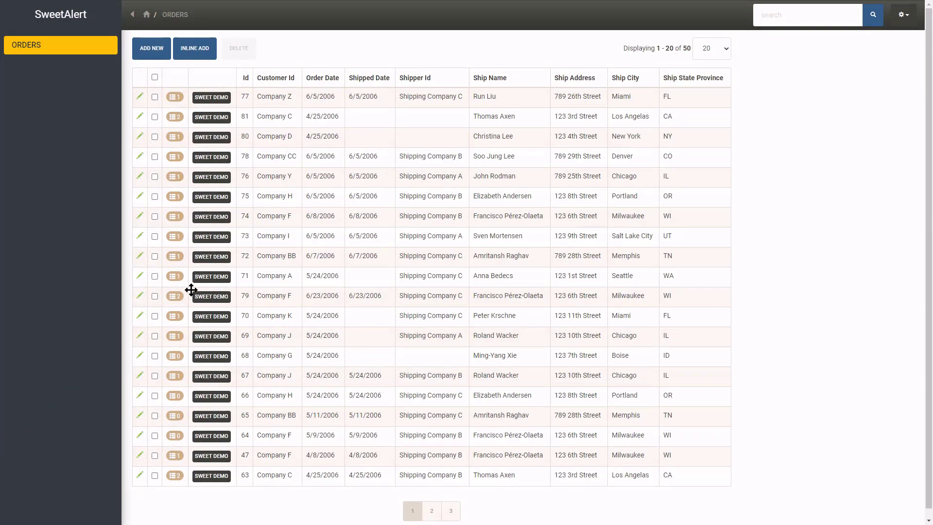
{"action": "left_click", "coordinate": [211, 296]}
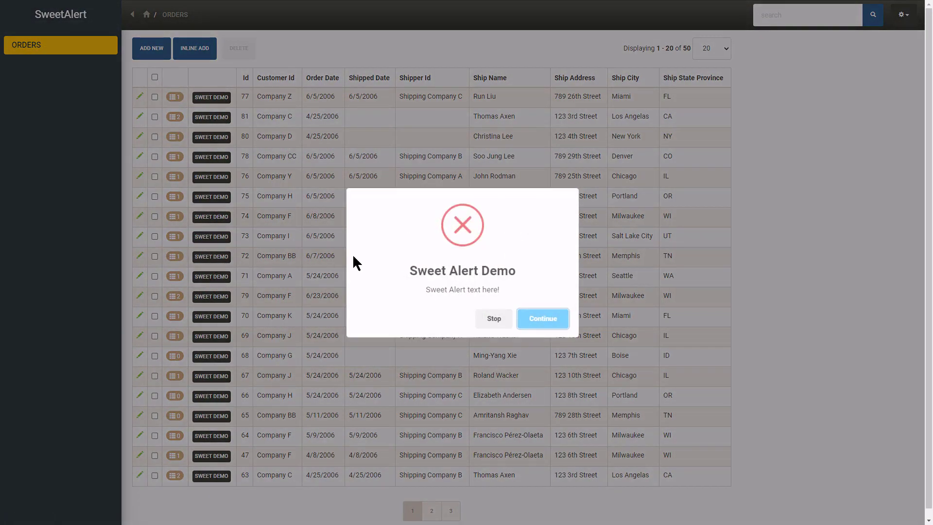
{"action": "left_click", "coordinate": [541, 318]}
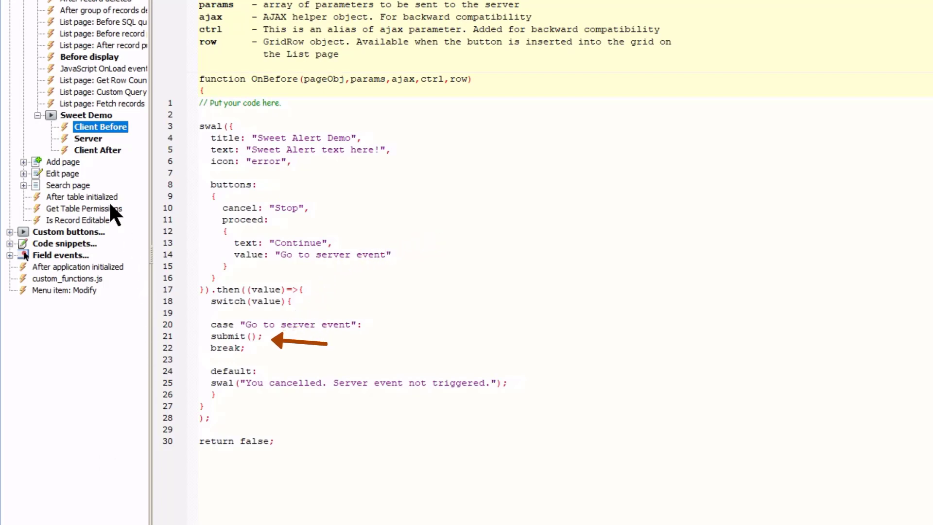
{"action": "left_click", "coordinate": [87, 138]}
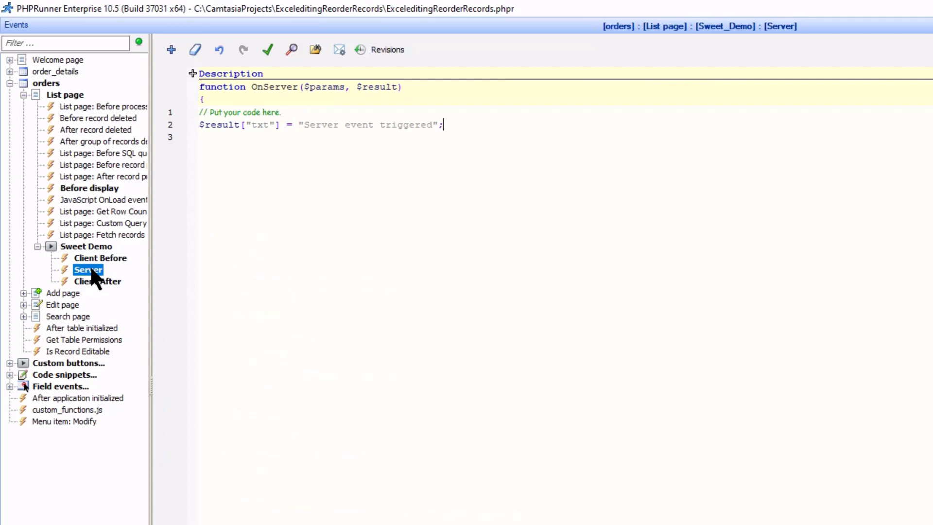
{"action": "left_click", "coordinate": [98, 280]}
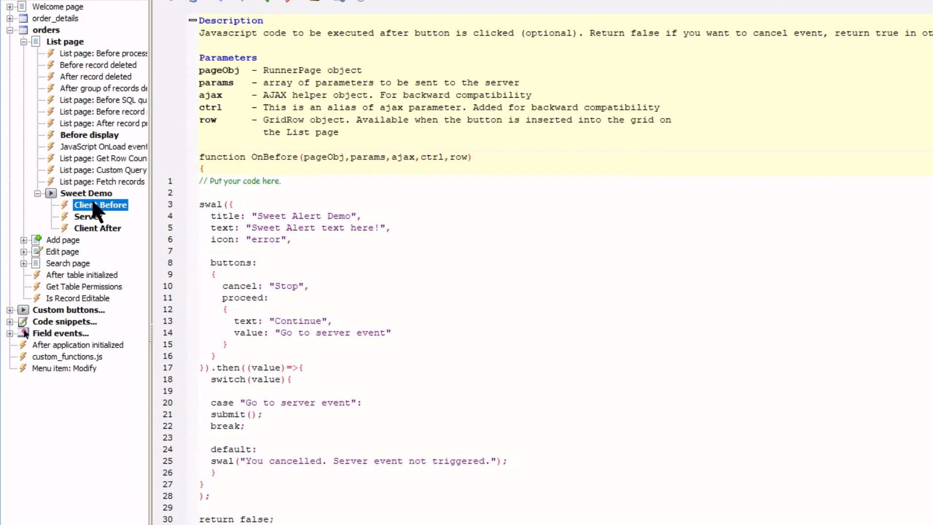
{"action": "scroll", "scroll_direction": "down", "scroll_amount": 3}
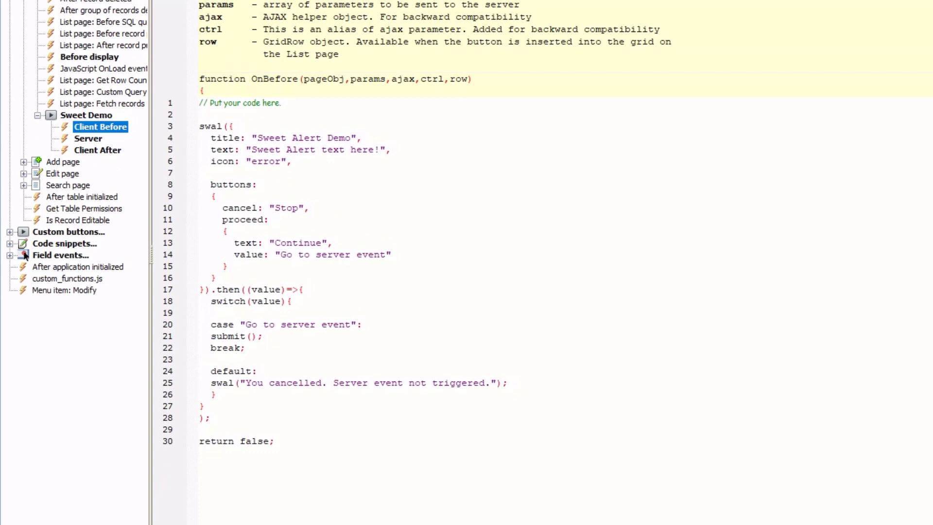
{"action": "mouse_move", "coordinate": [251, 265]}
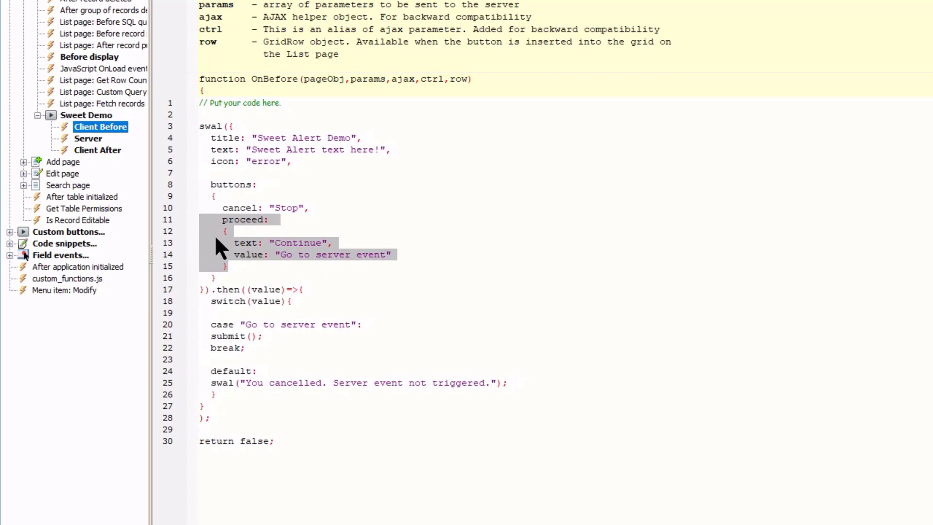
- Rename the duplicate proceed button to careful with value "Go to server event and be careful"
{"action": "right_click", "coordinate": [226, 244]}
{"action": "type", "text": ","}
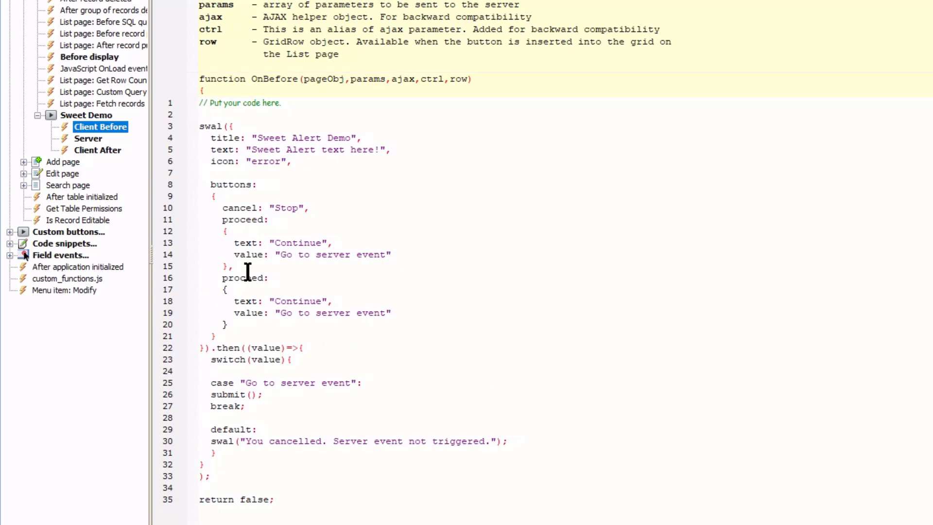
{"action": "double_click", "coordinate": [243, 278]}
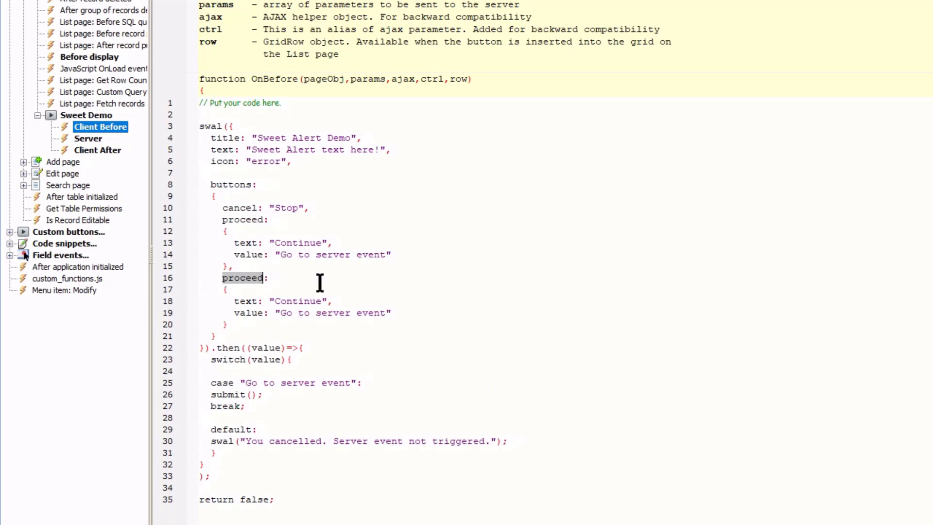
{"action": "type", "text": "careful:"}
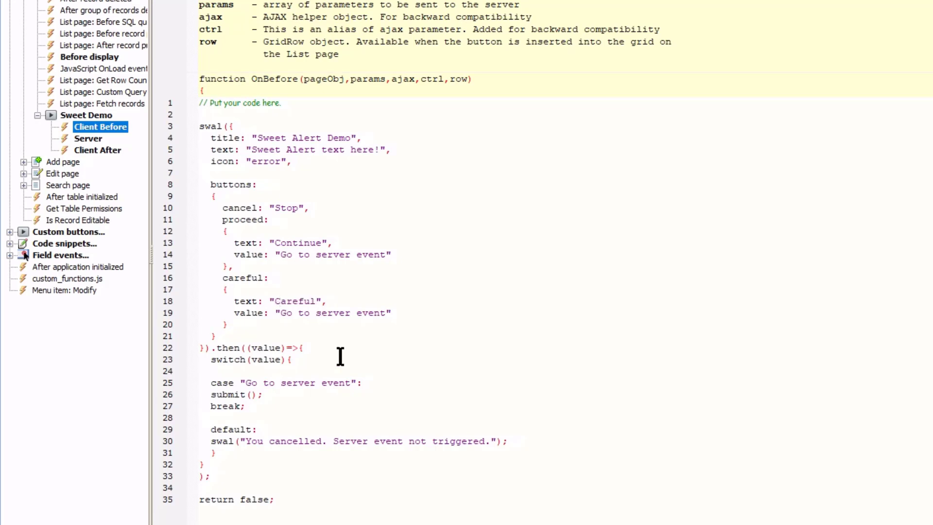
{"action": "mouse_move", "coordinate": [282, 311]}
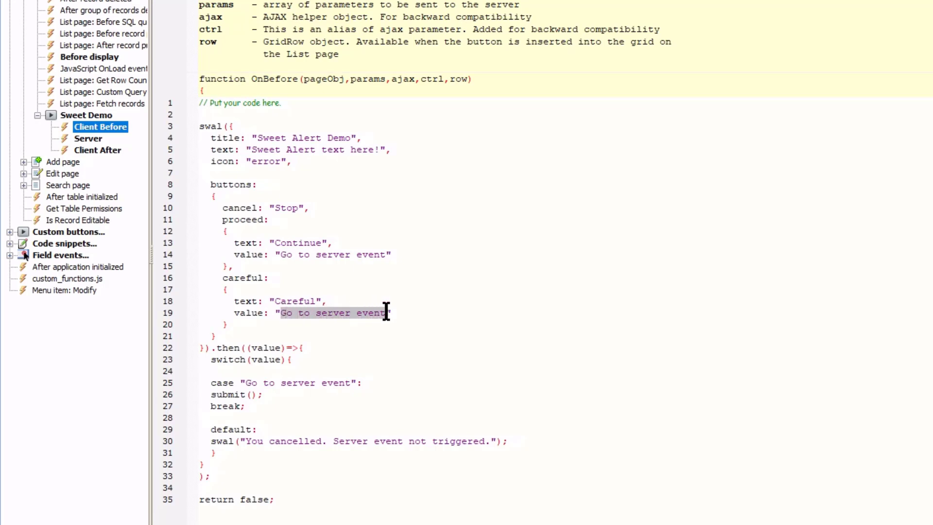
{"action": "type", "text": "and be careful"}
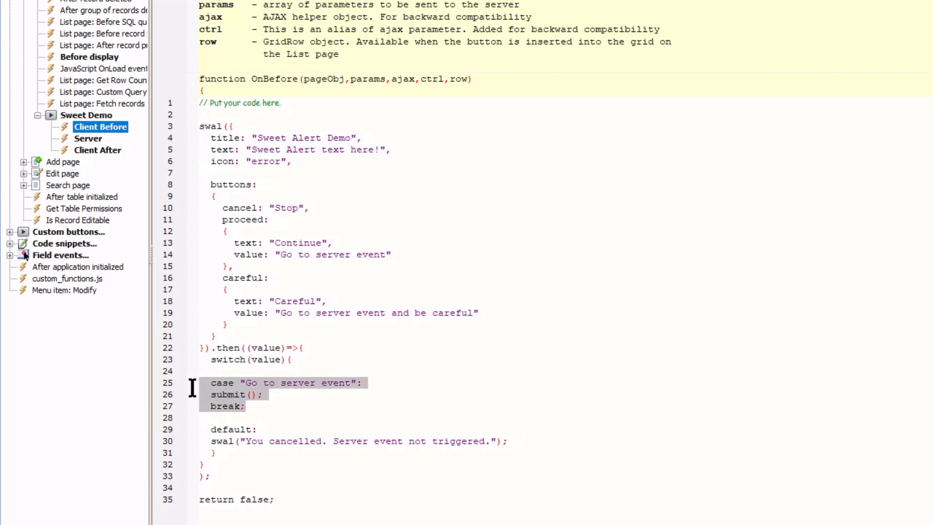
- Copy the server-event case block and the careful button's value text for a second case
{"action": "right_click", "coordinate": [229, 394]}
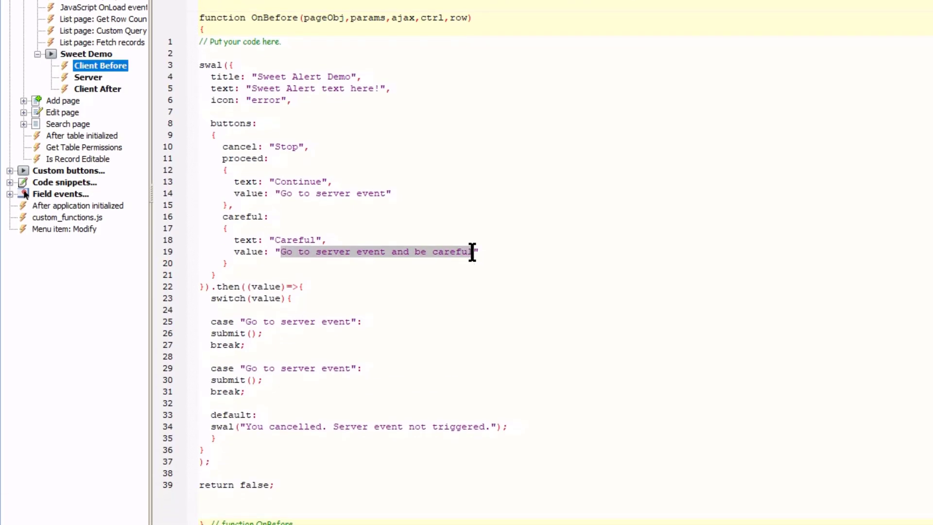
{"action": "right_click", "coordinate": [470, 252]}
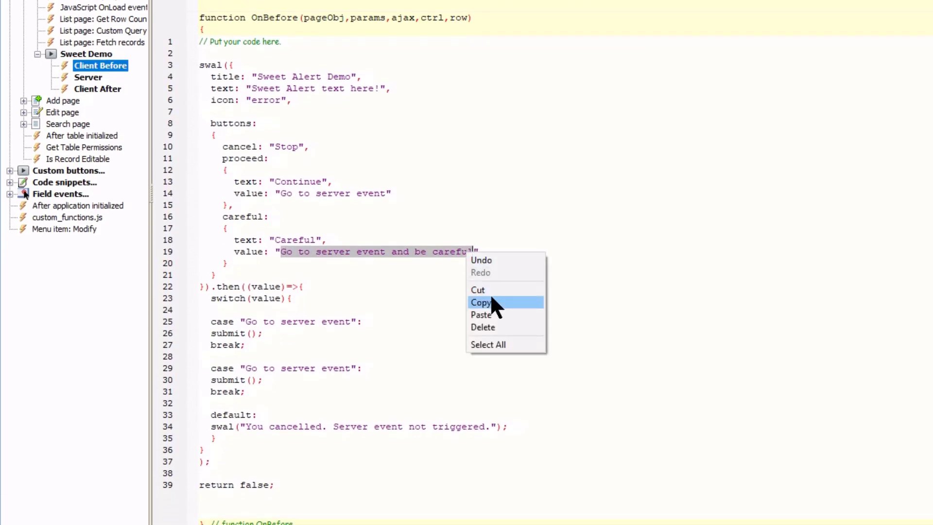
{"action": "left_click", "coordinate": [480, 303]}
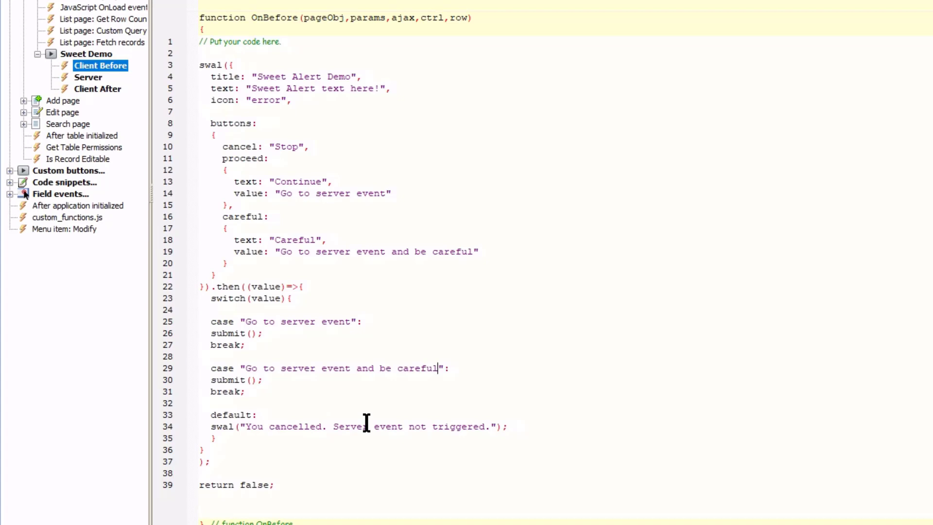
{"action": "mouse_move", "coordinate": [296, 414]}
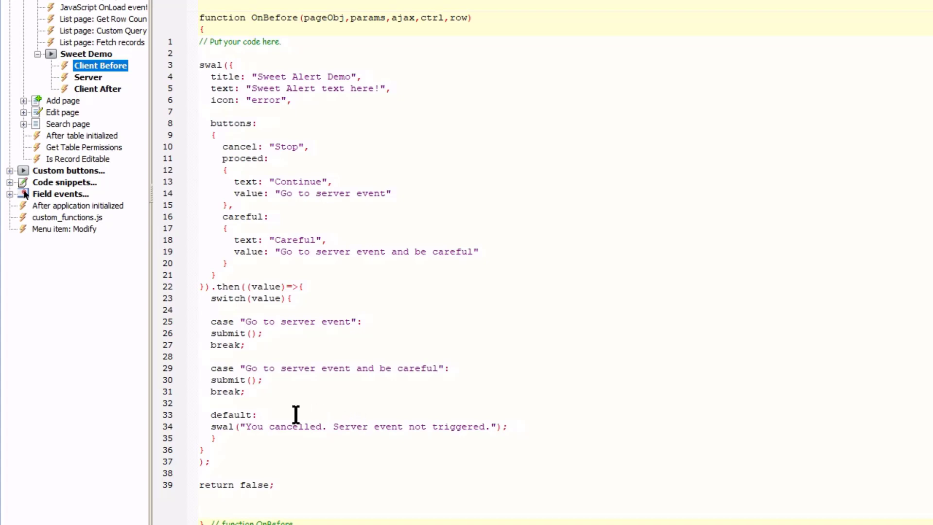
{"action": "mouse_move", "coordinate": [296, 414]}
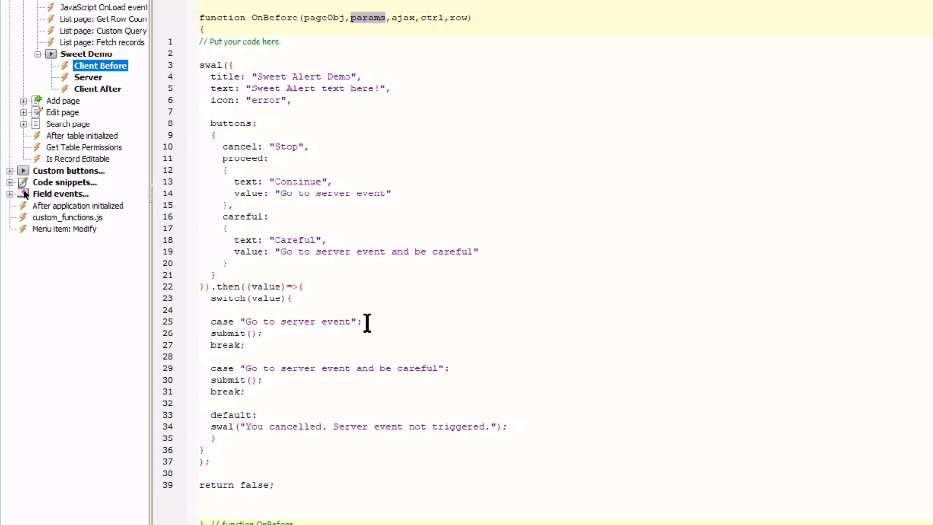
- Set params["type"] to "success" in the first case and "warning" in the careful case
{"action": "type", "text": "params[\"type\"] = \"success\";"}
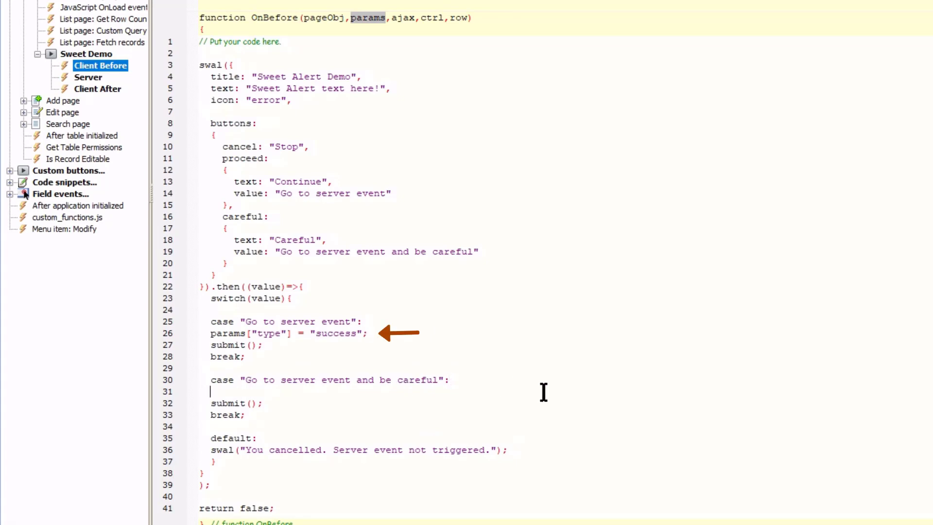
{"action": "type", "text": "params[\"type\"] = \"success\";"}
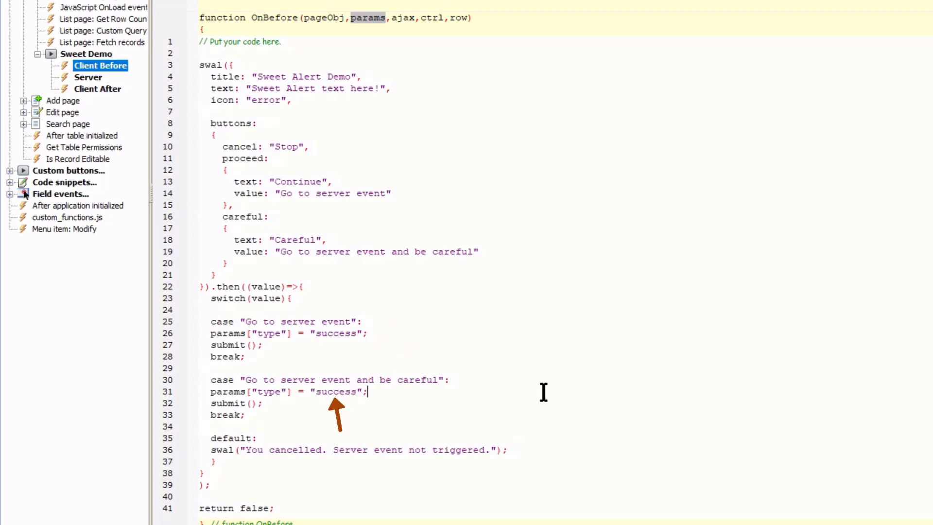
{"action": "type", "text": "warning"}
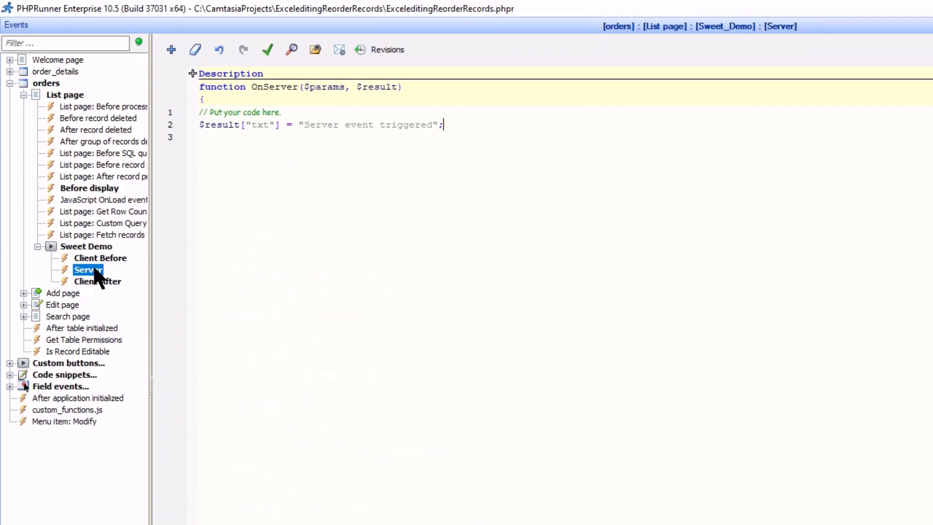
- Add $result["type"] = $params["type"]; to the Sweet Demo Server event
{"action": "type", "text": "$result[\"type\"] = $params[\"type\"];"}
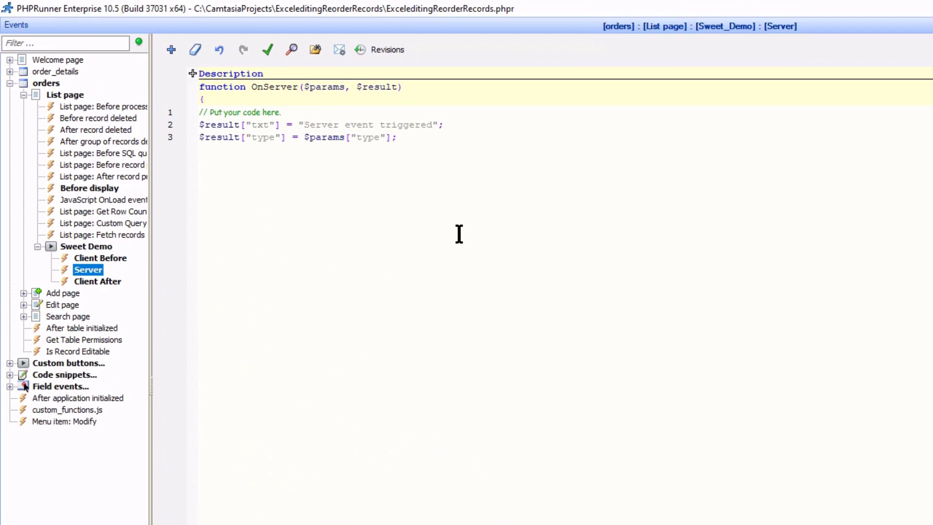
{"action": "left_click", "coordinate": [397, 138]}
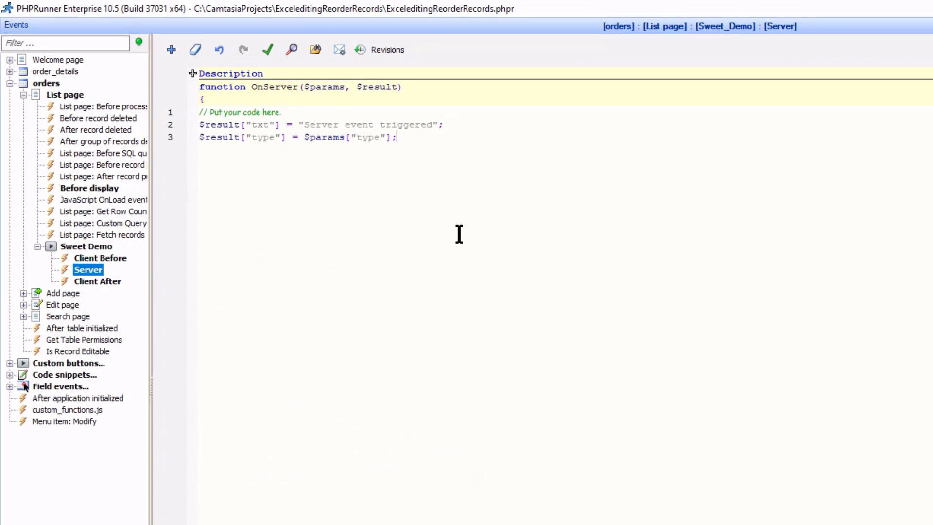
{"action": "left_click", "coordinate": [98, 281]}
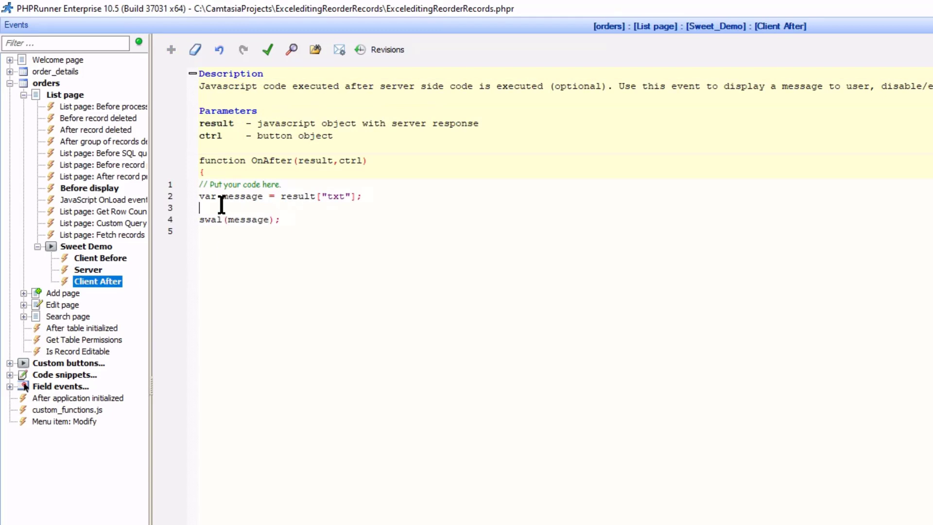
- Add var type = result["type"]; and make the Client After swal use "Title here", message, type
{"action": "type", "text": "var type = result[\"type\"];"}
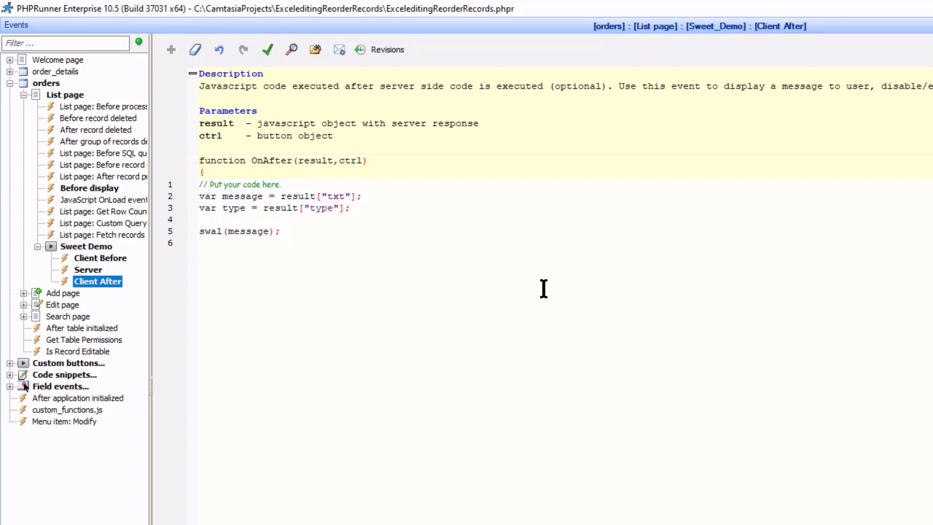
{"action": "type", "text": "\"Title here\","}
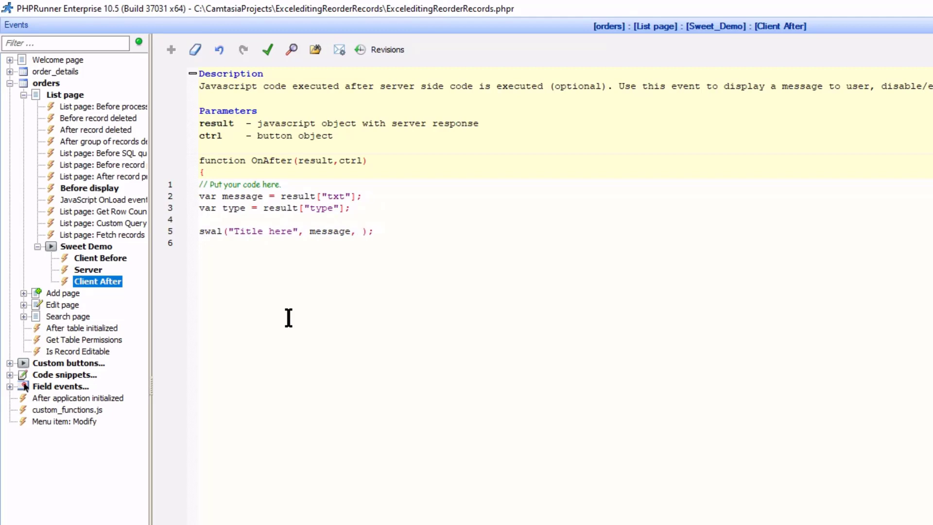
{"action": "type", "text": "type"}
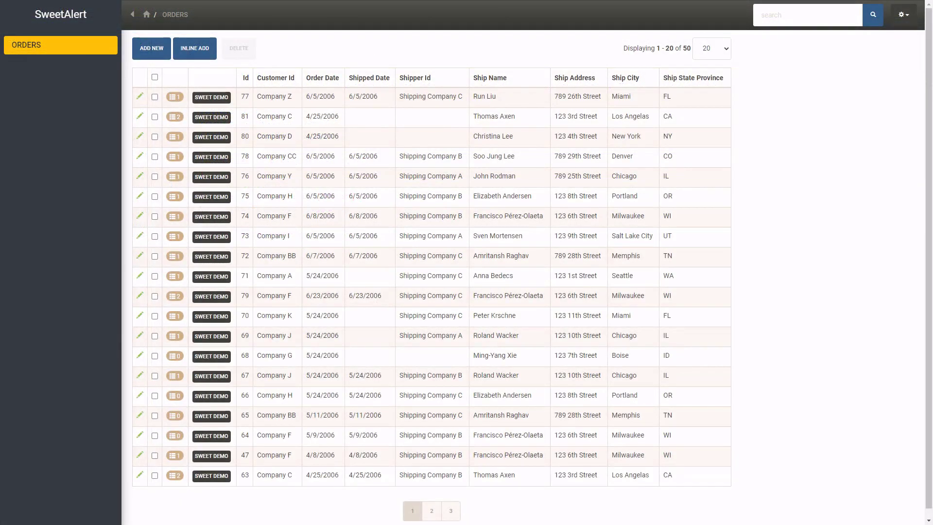
{"action": "mouse_move", "coordinate": [211, 276]}
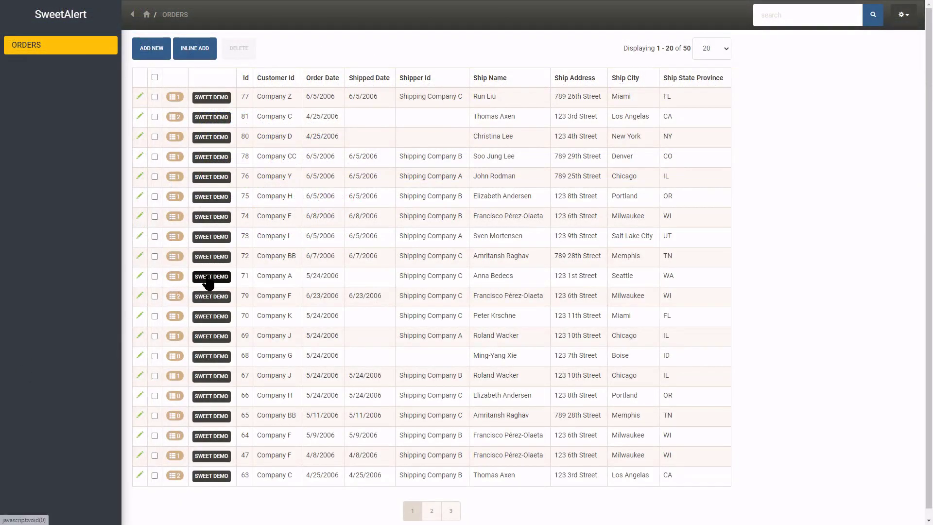
{"action": "left_click", "coordinate": [211, 276]}
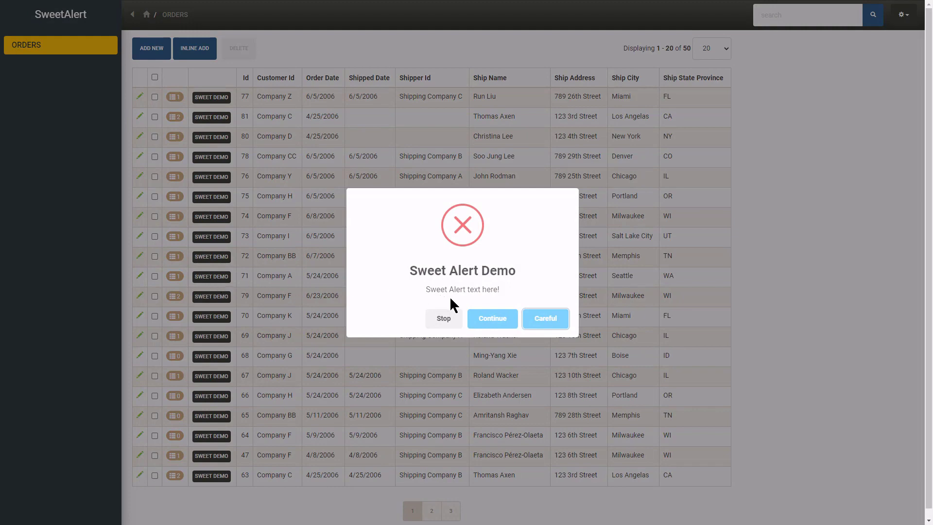
{"action": "left_click", "coordinate": [492, 319]}
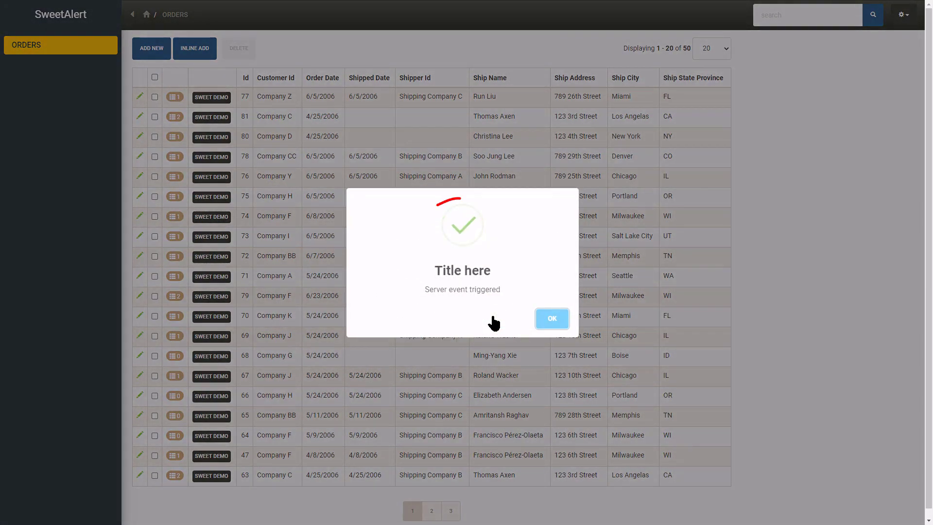
{"action": "mouse_move", "coordinate": [504, 363]}
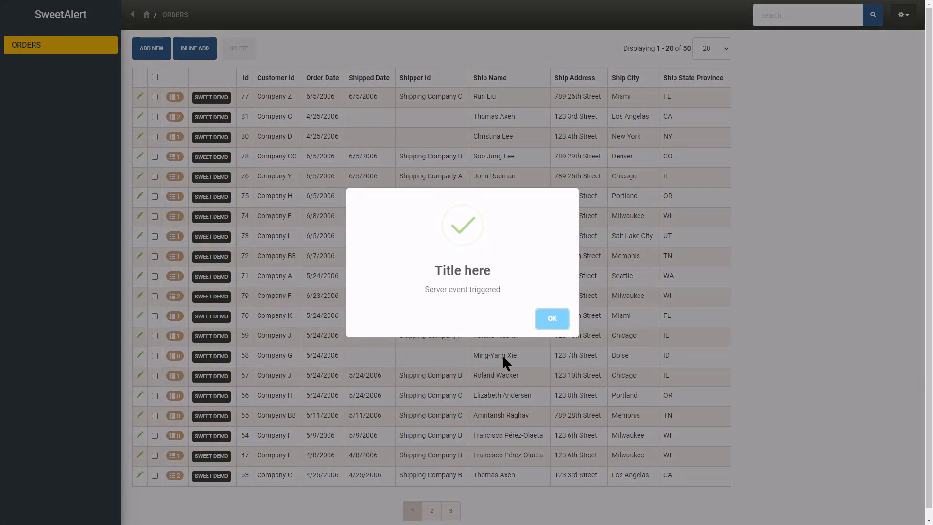
{"action": "left_click", "coordinate": [550, 319]}
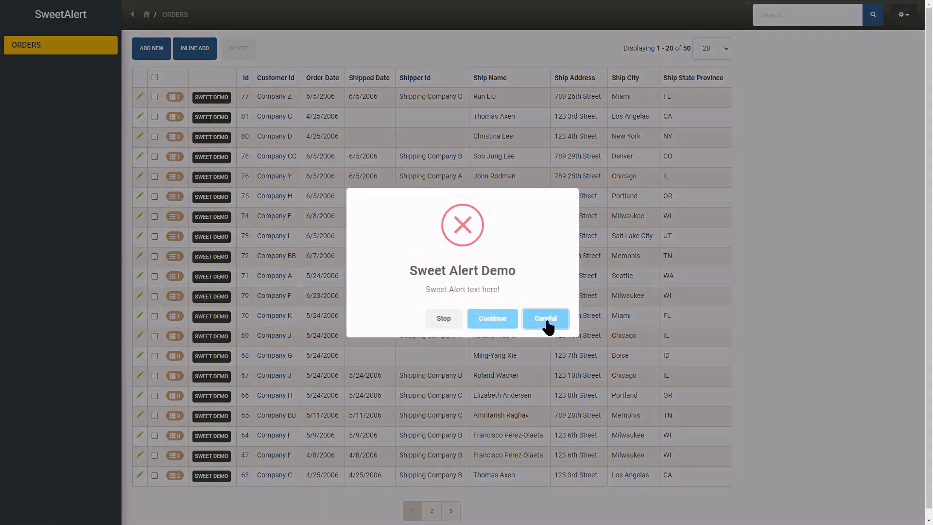
{"action": "left_click", "coordinate": [544, 318]}
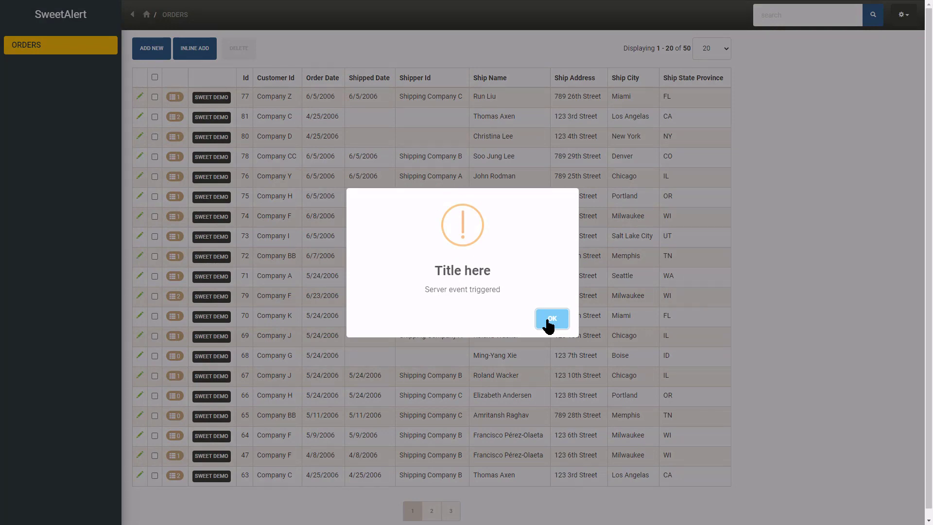
{"action": "left_click", "coordinate": [551, 318]}
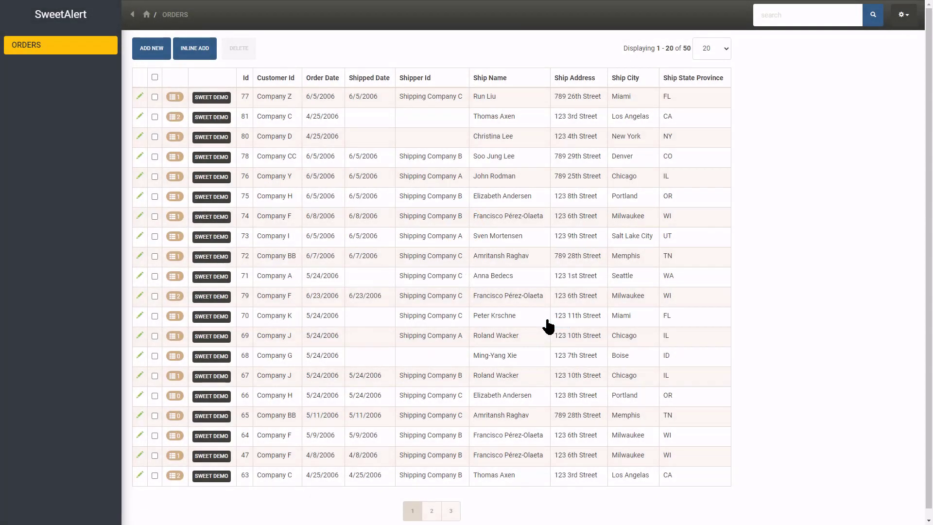